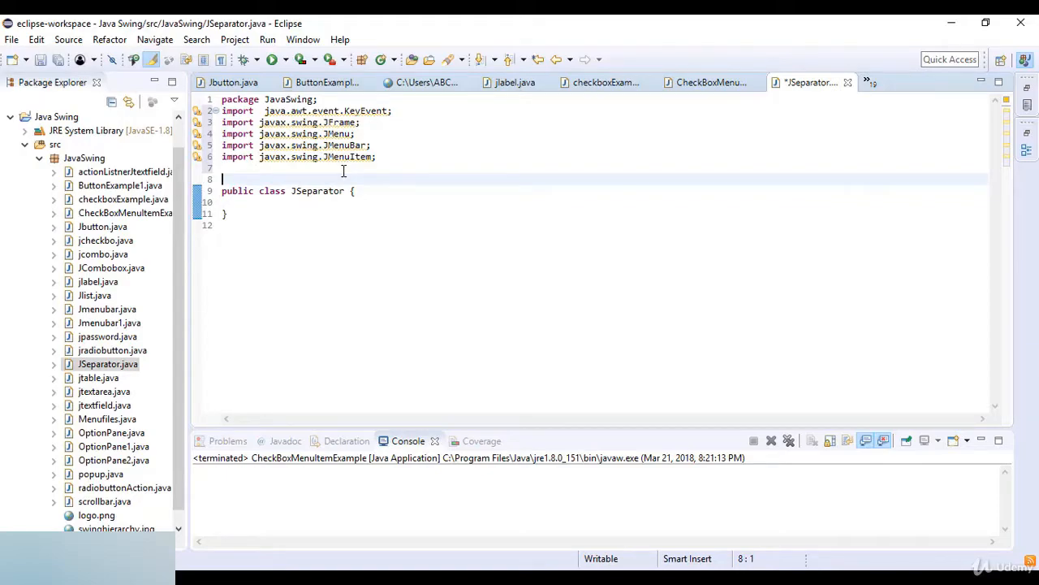
- Add an import of javax.swing.JMenuItem on line 8, above the JSeparator class
left_click(11, 39)
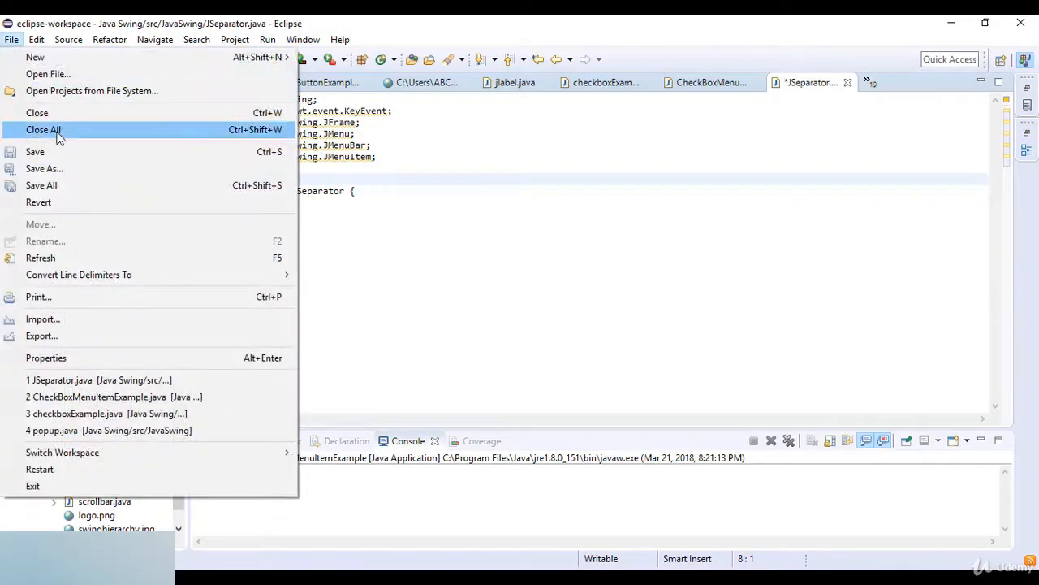
mouse_move(46, 74)
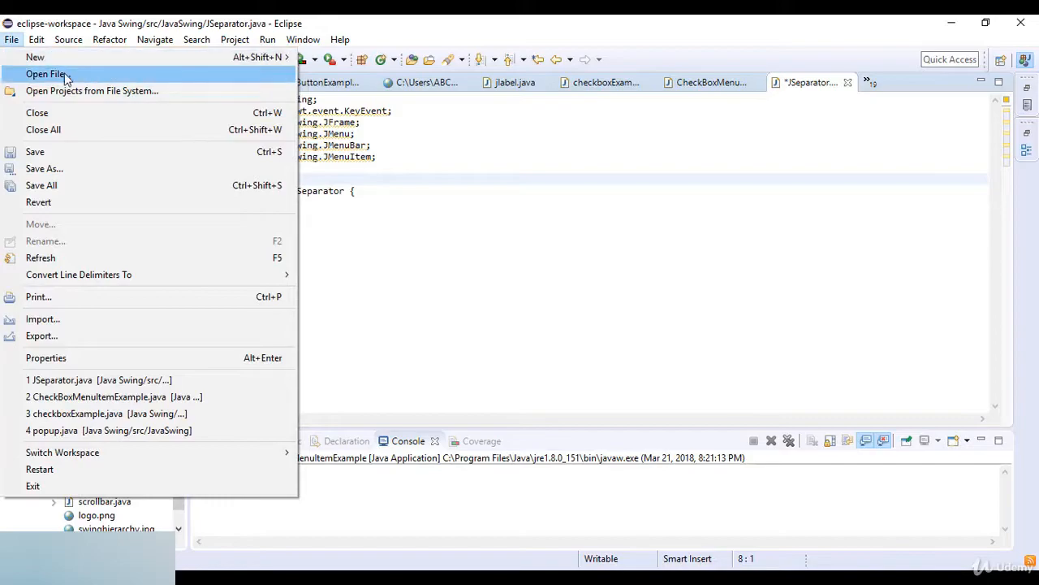
mouse_move(92, 91)
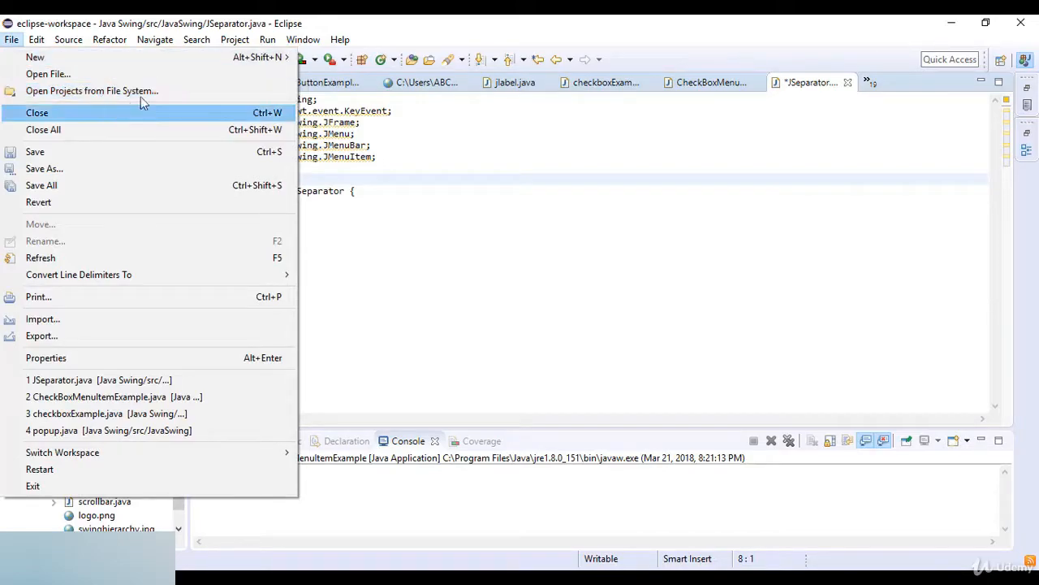
mouse_move(259, 132)
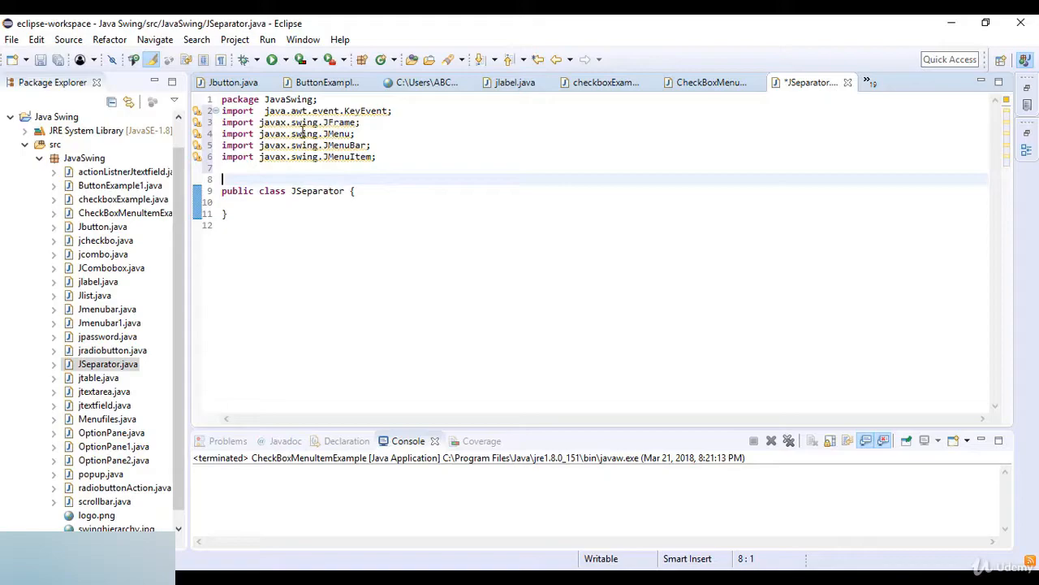
left_click_drag(222, 111, 375, 157)
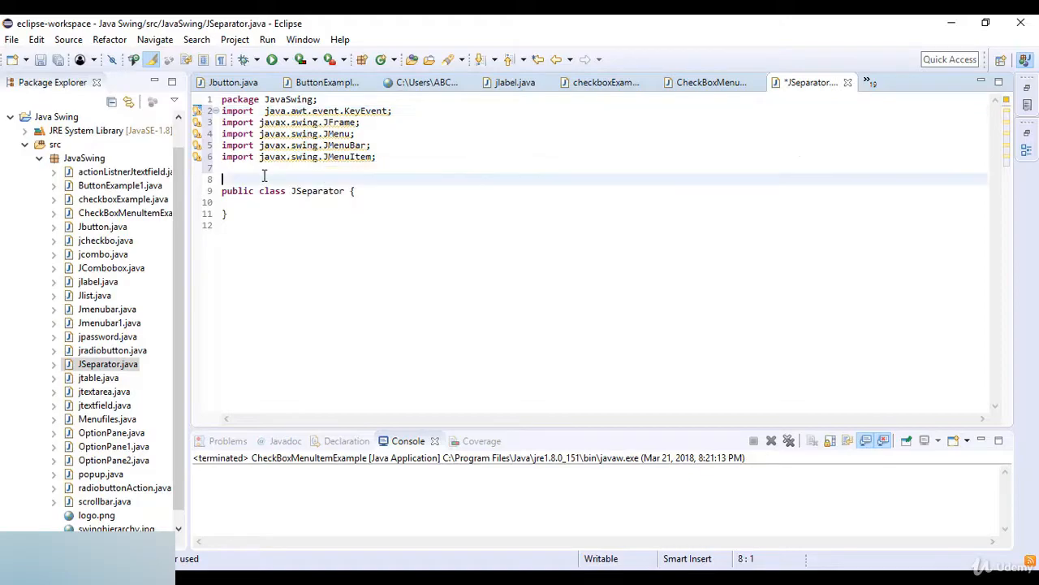
type("import")
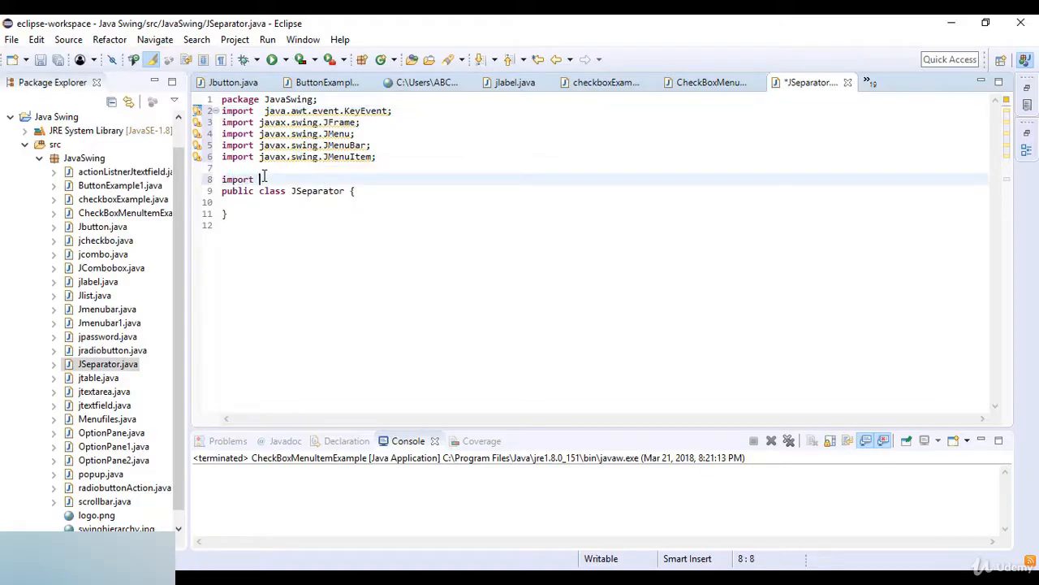
type("javax.swing")
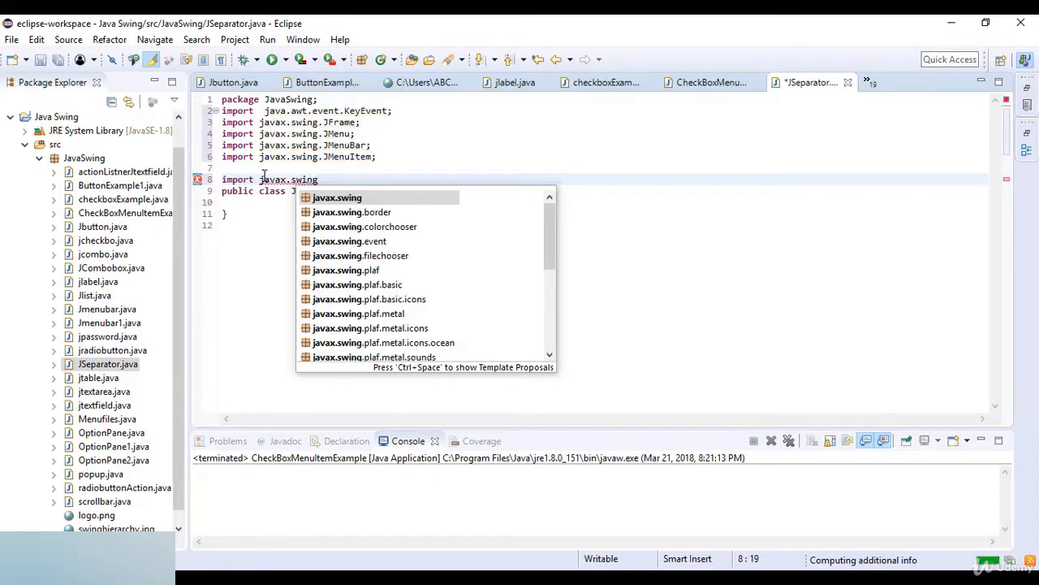
type(".JMenuItem;")
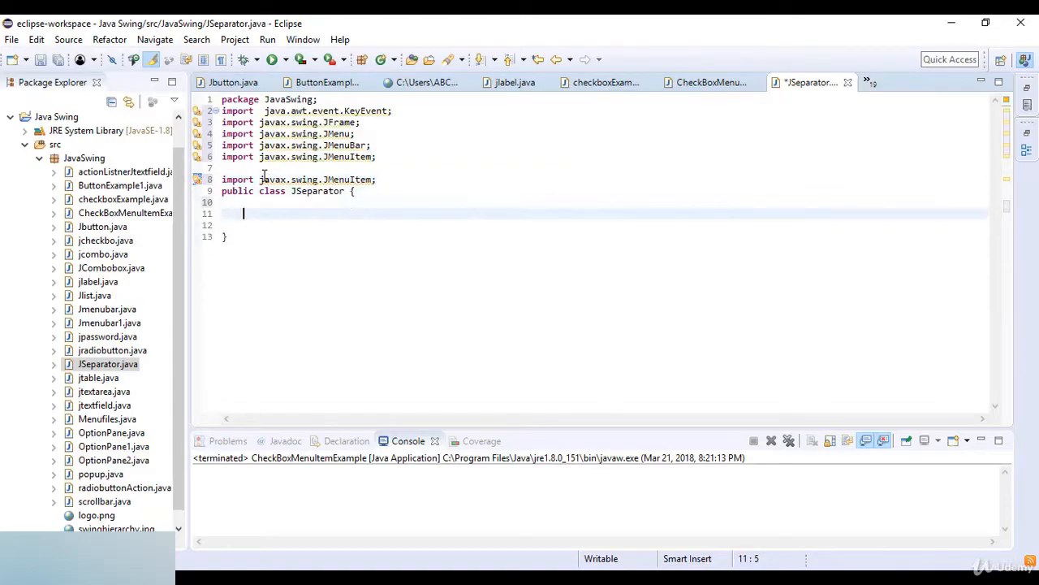
- Declare an empty public static void main(String args[]) method, correcting a typo after main
type("public s")
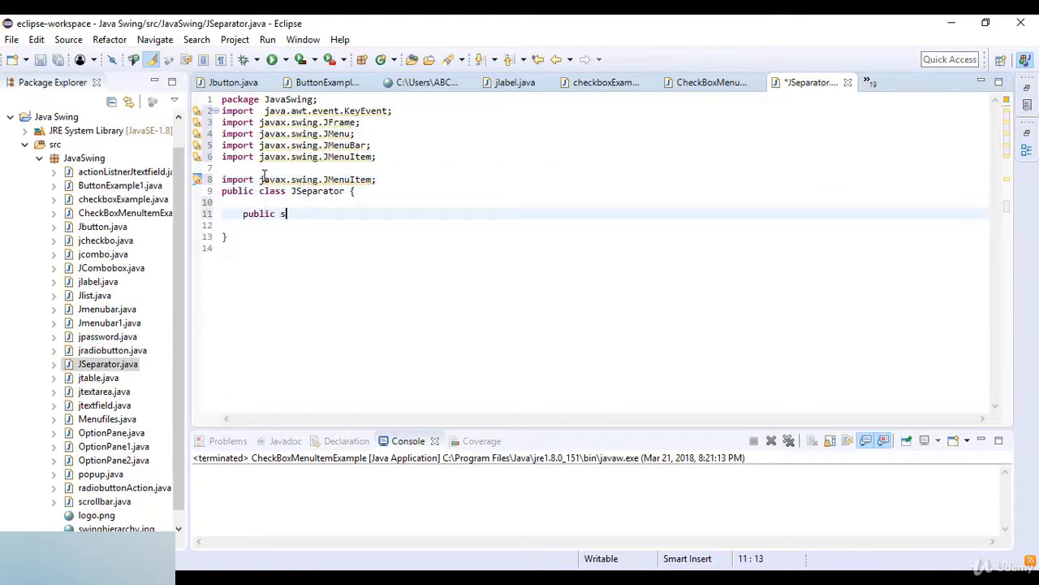
type("tatic void main")
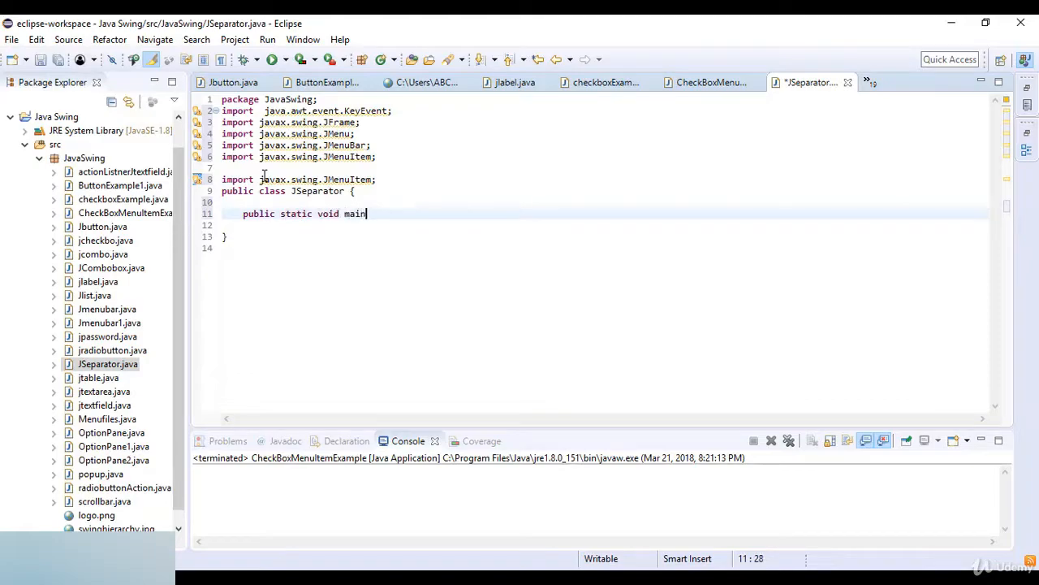
type("9String")
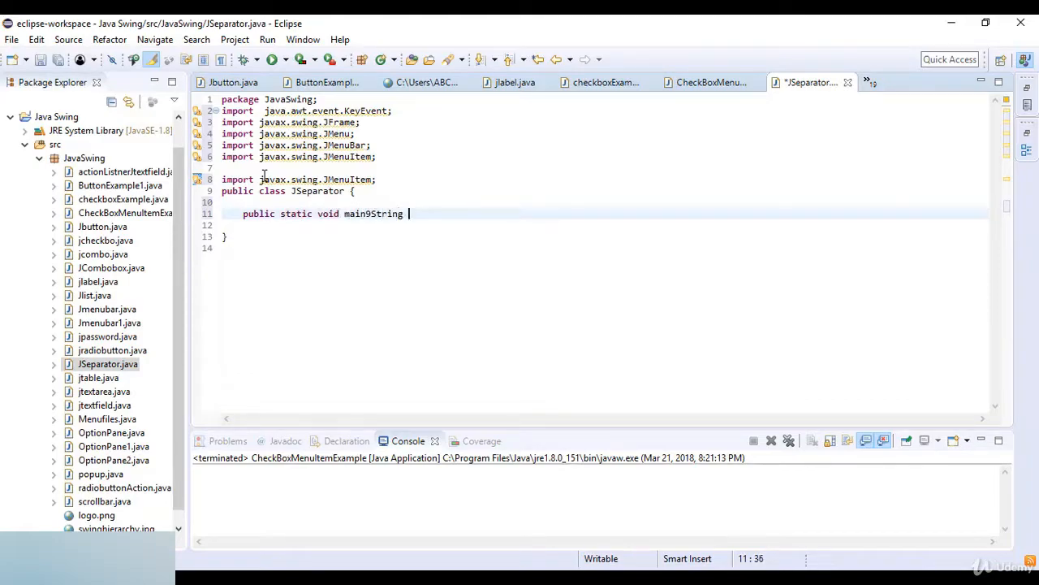
key("BackSpace")
type("(")
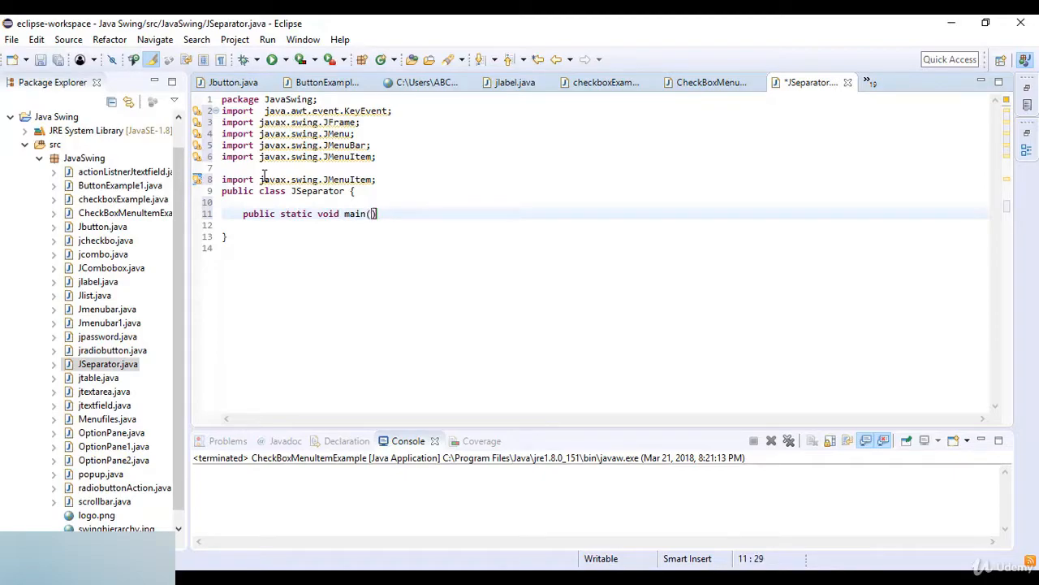
type("String args")
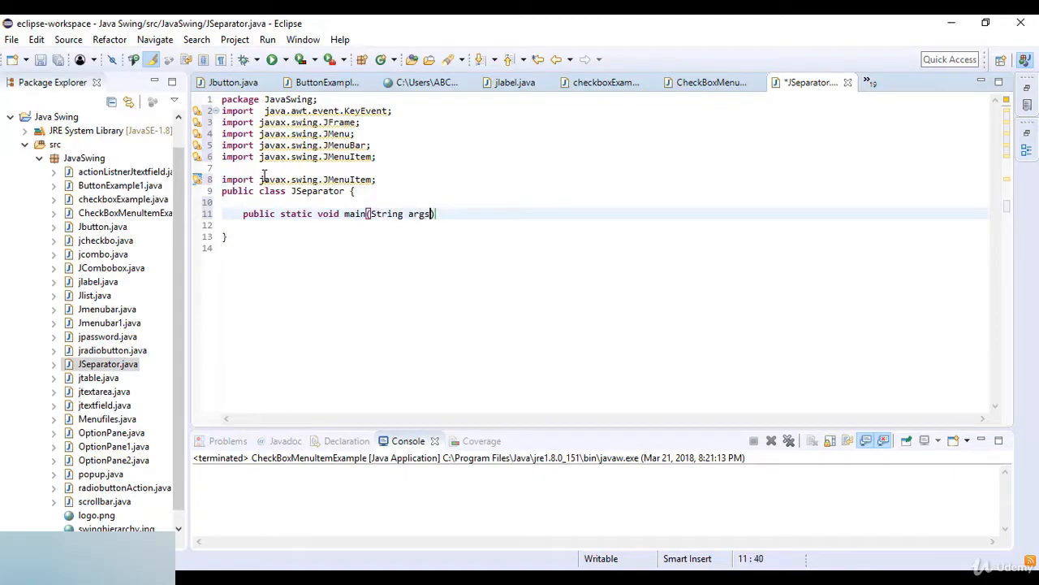
type("[]) {")
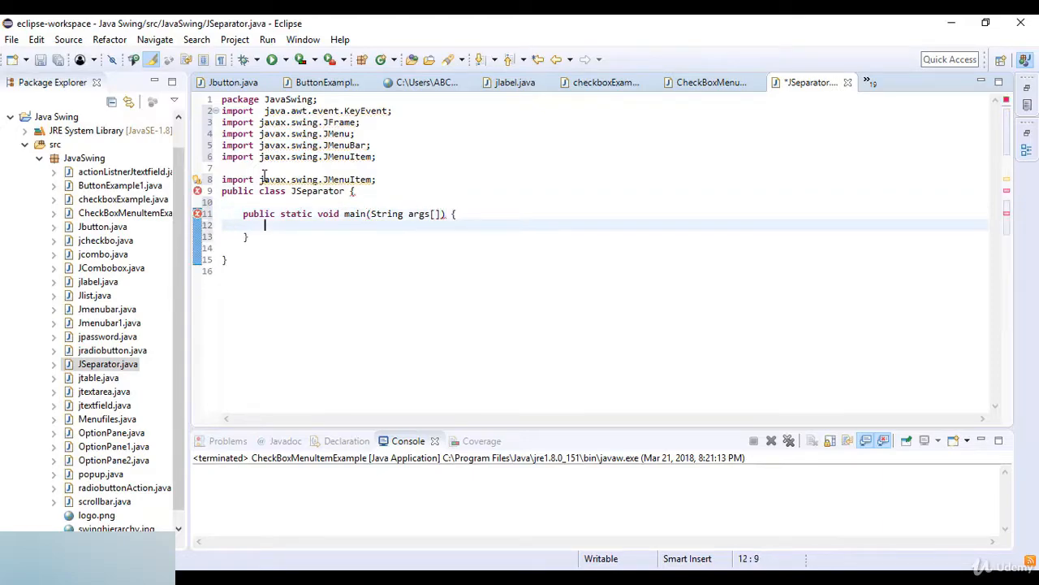
- Create JFrame frame titled "Menu Simple Ecxample" and set it to EXIT_ON_CLOSE
type("JFra")
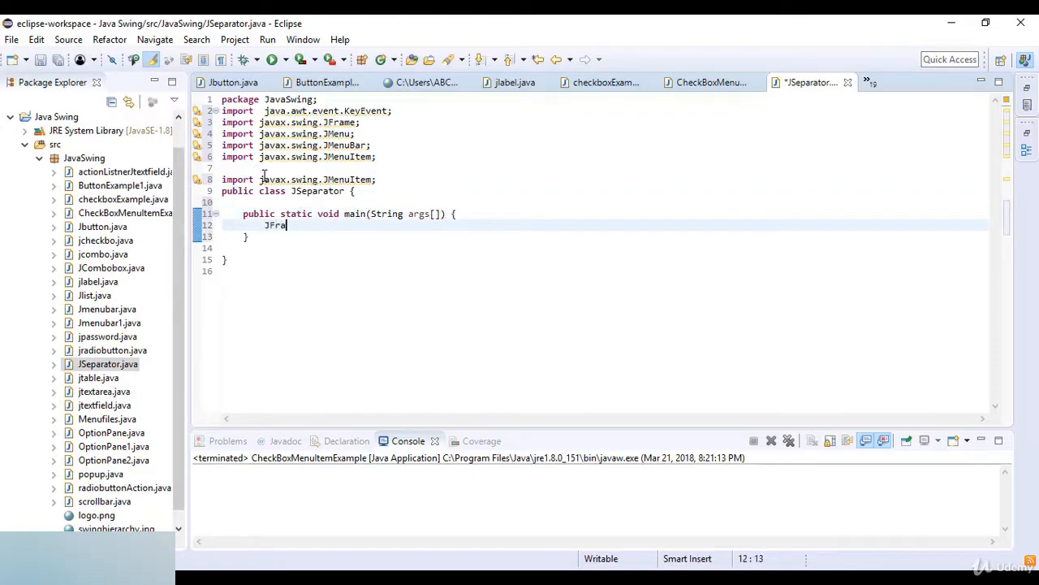
type("me frame")
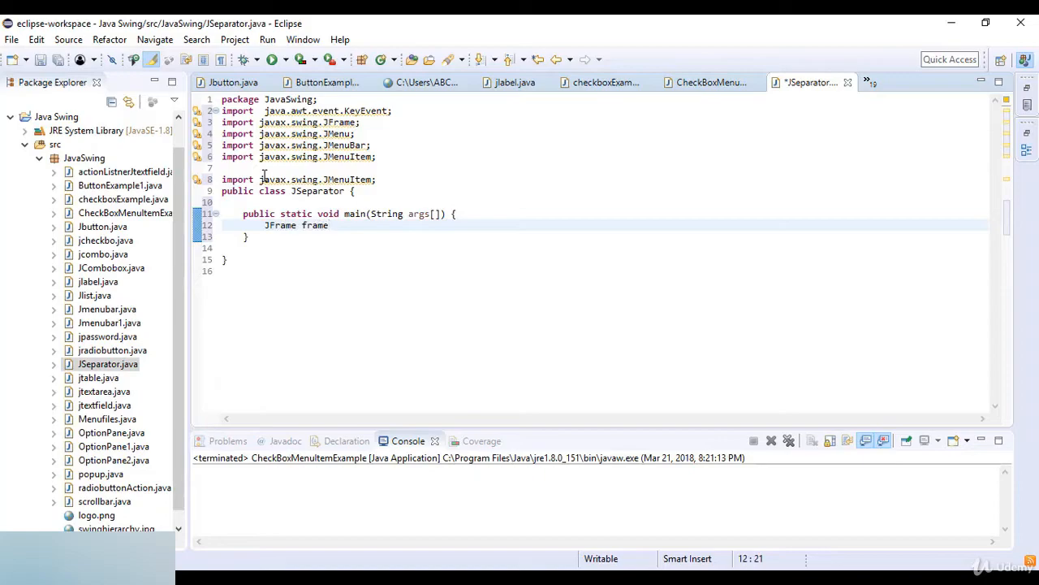
type("=new JF")
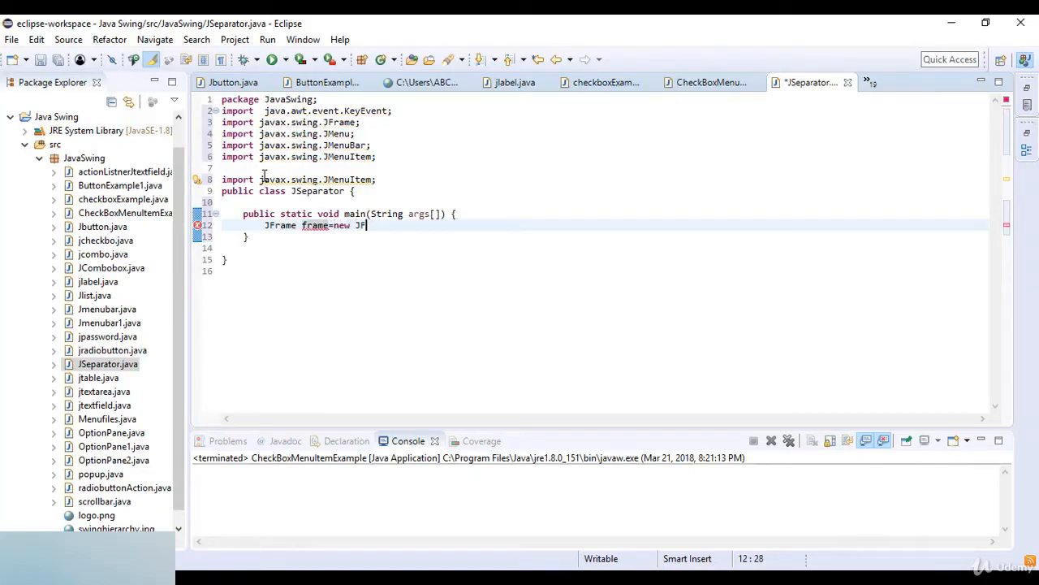
type("rame9\"")
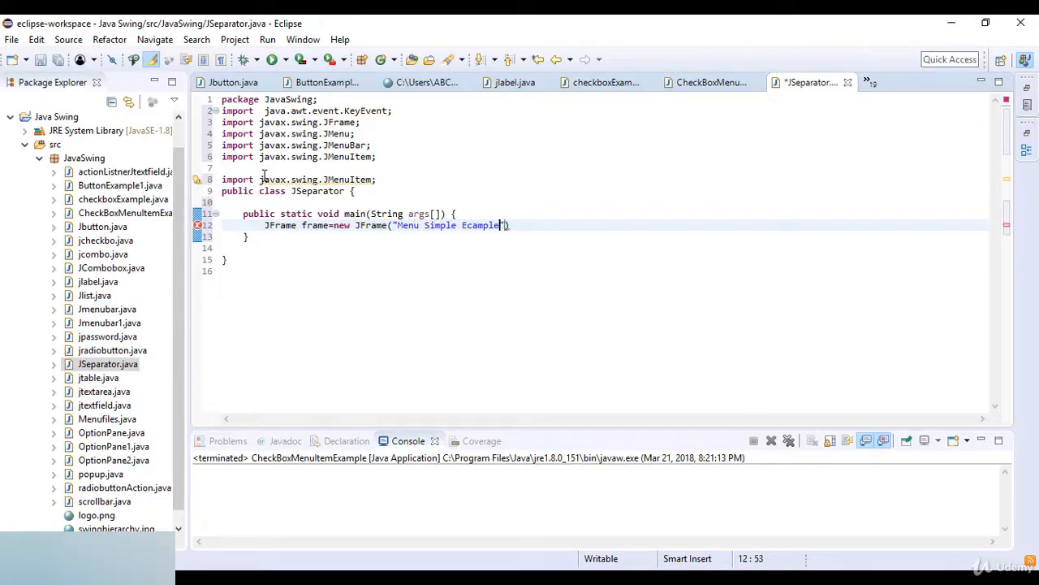
type("e")
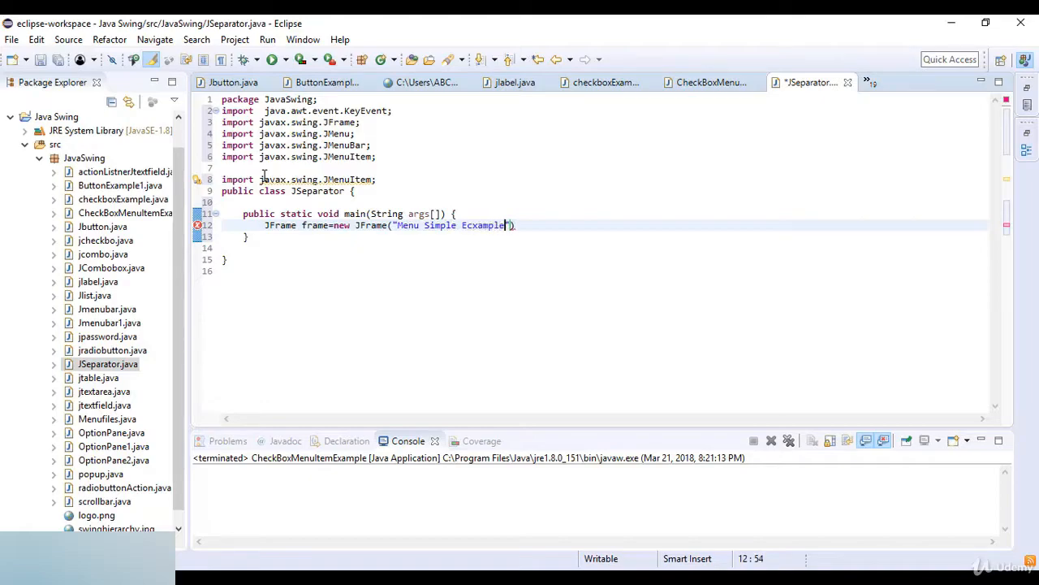
type(");")
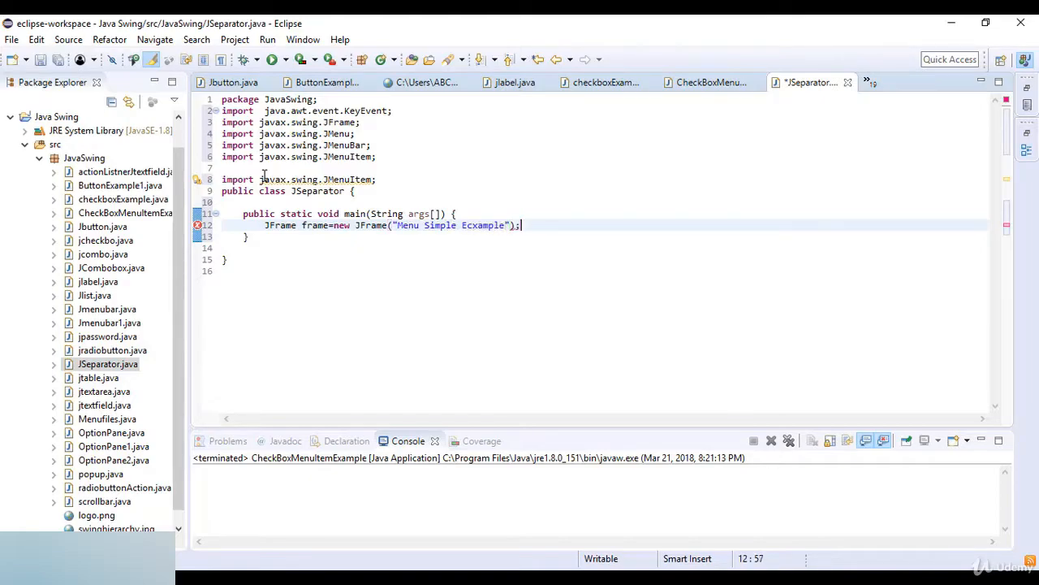
type("frame")
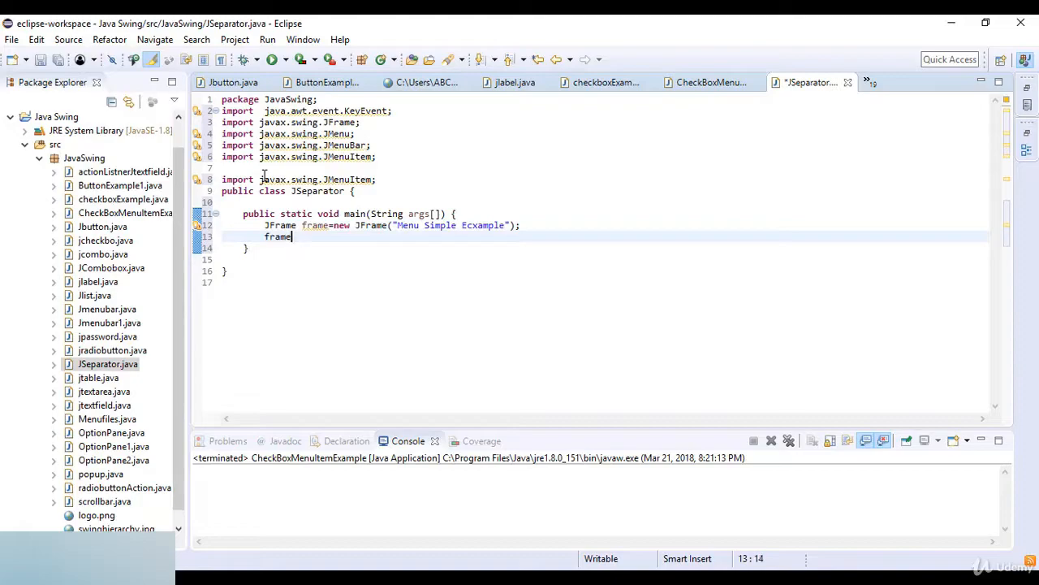
type(".se")
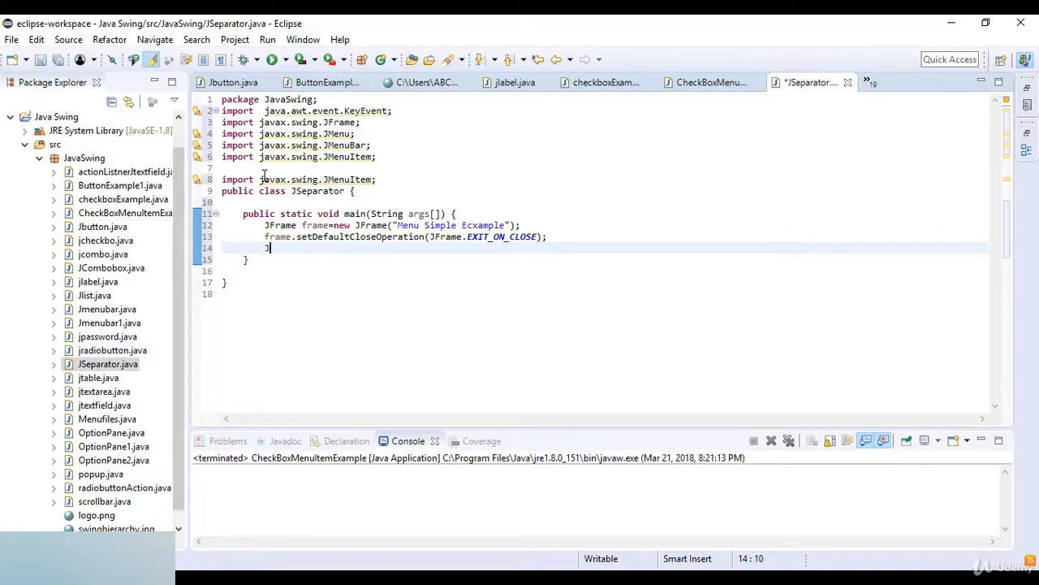
- Instantiate JMenuBar menuBar on line 14 and begin a JMenu declaration below it
type("JMenuBar")
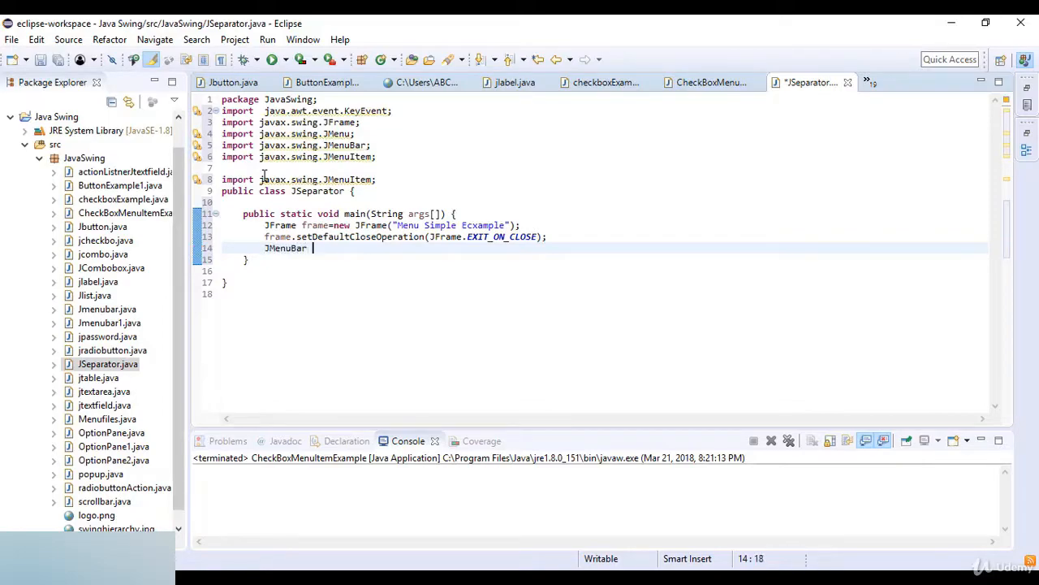
type("menuBar")
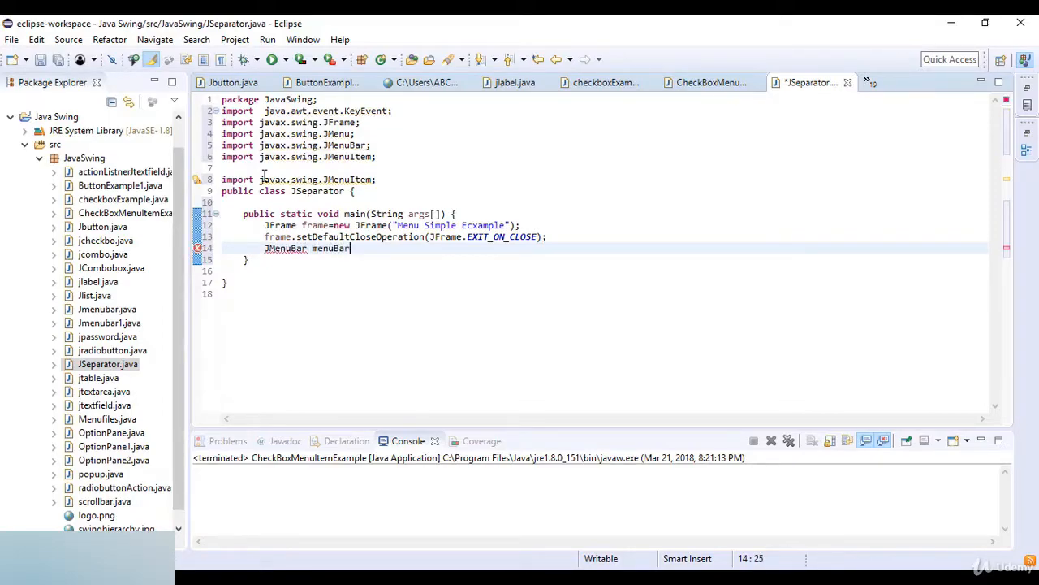
type("=new JMenuBar();")
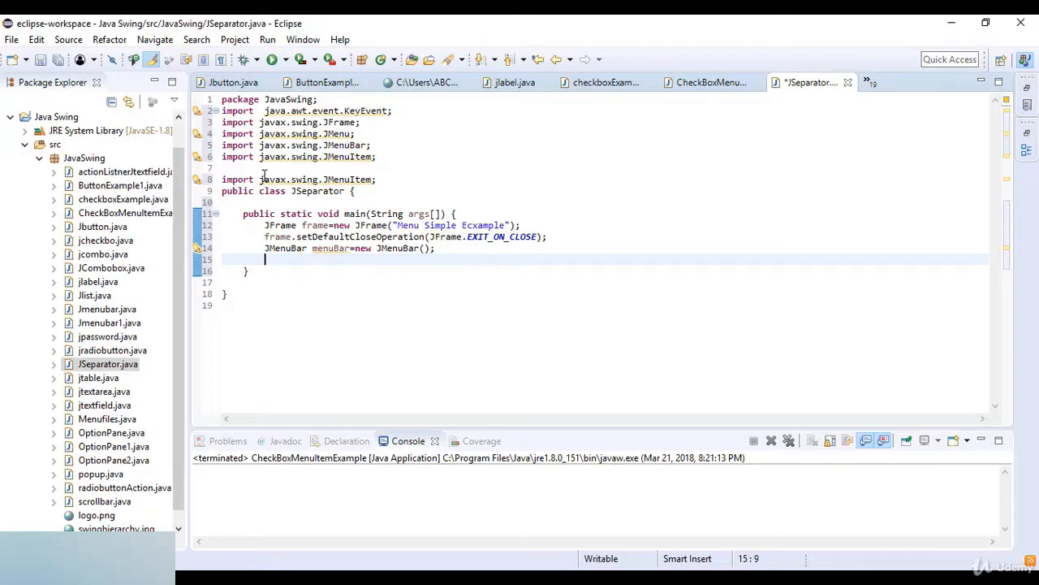
type("Jm")
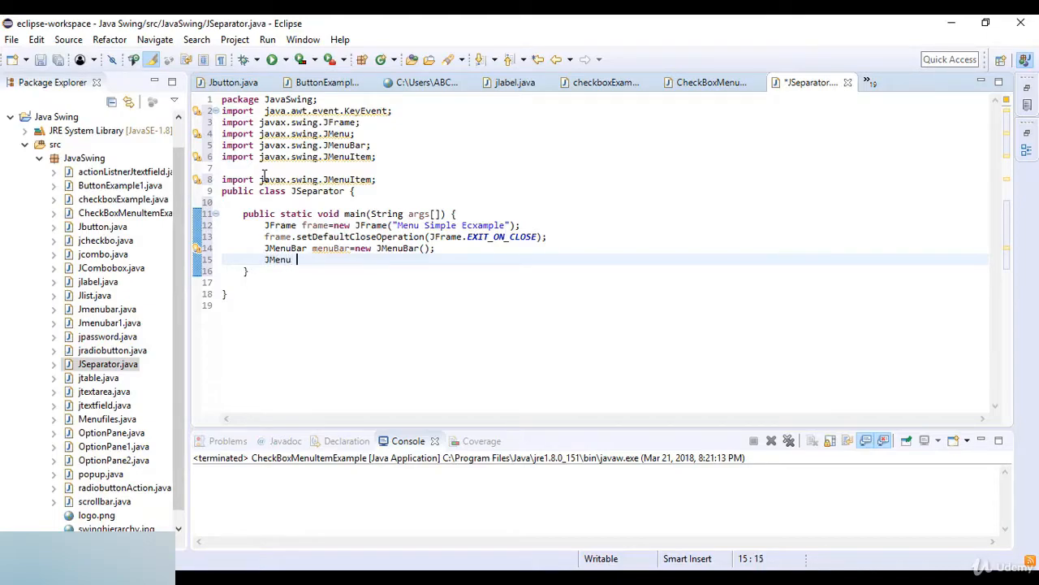
- Declare JMenu fileMenu titled "File" with mnemonic KeyEvent.VK_F
type("fileMenu")
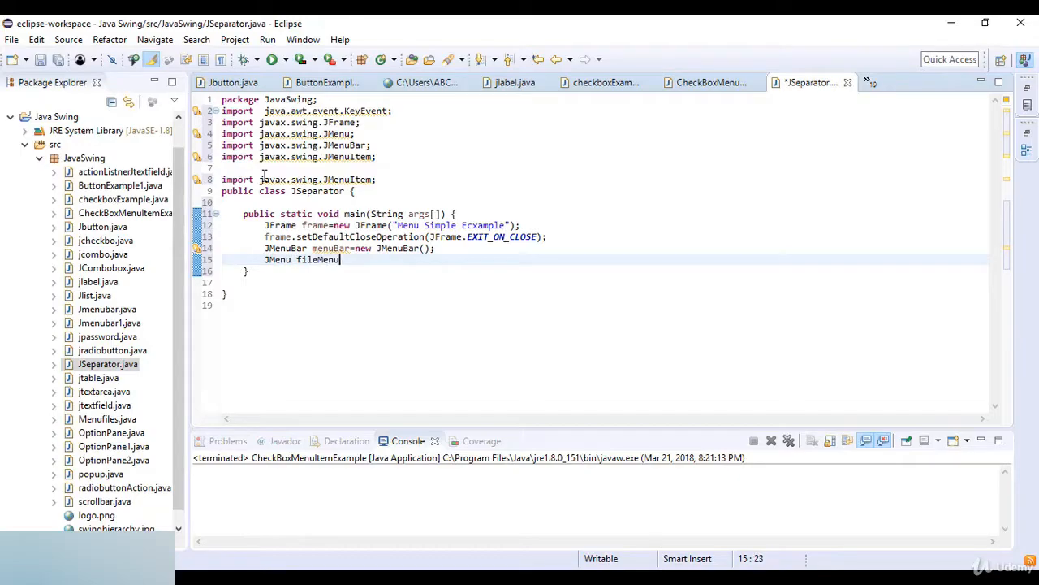
type("=new")
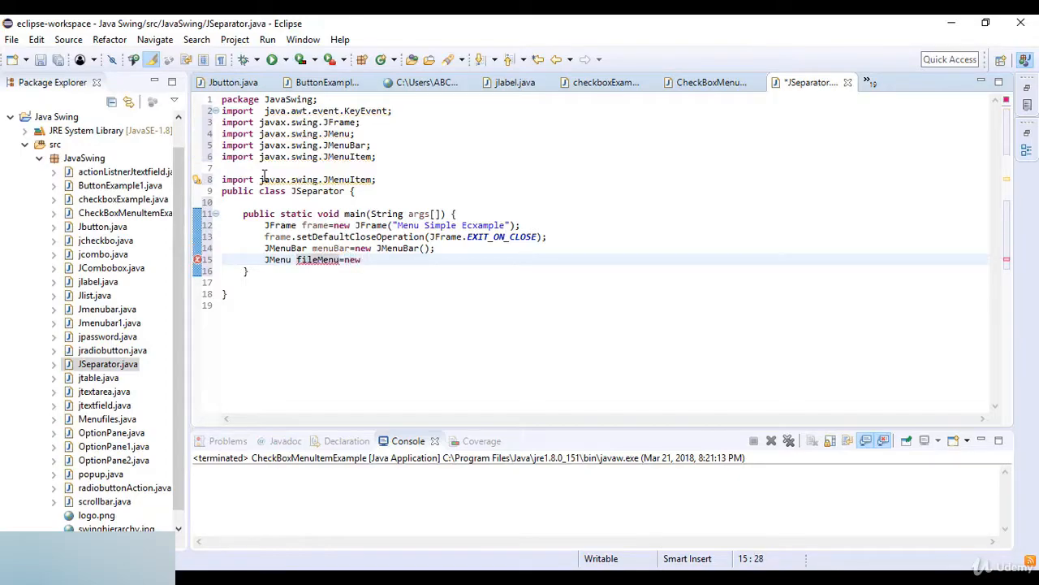
type("JMenu")
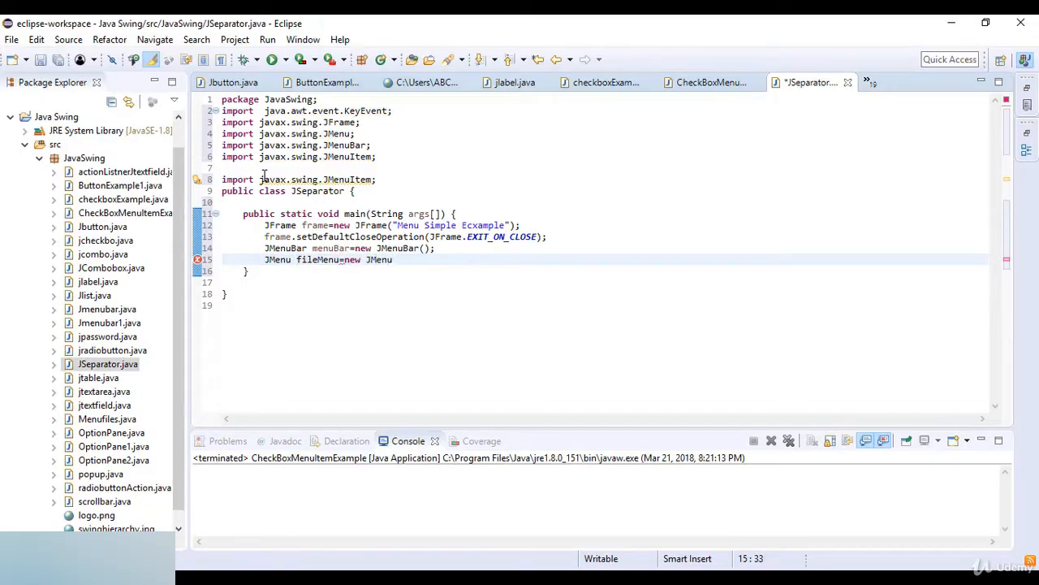
type("(\"\")")
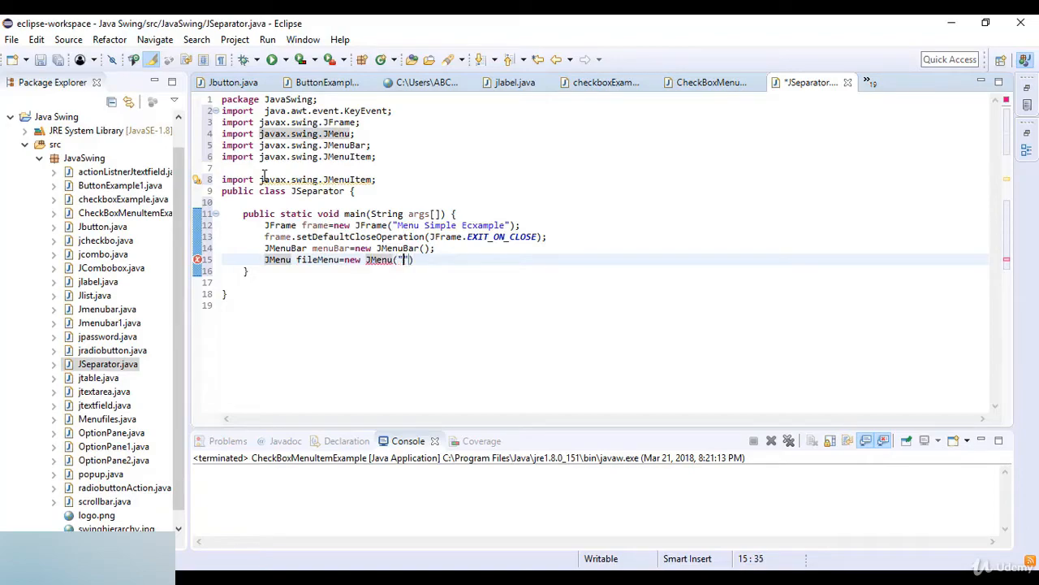
type("File")
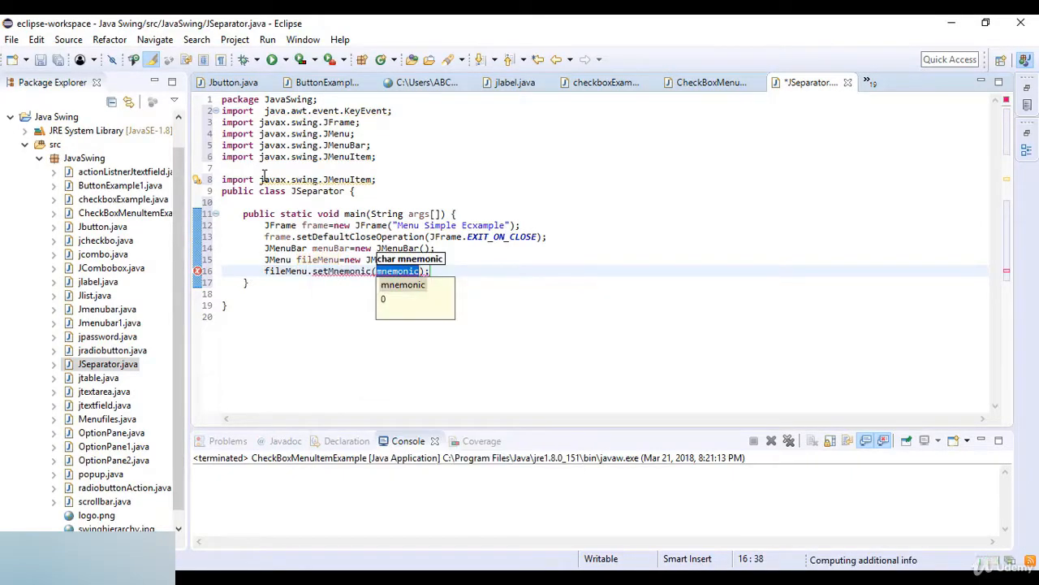
type("KeyEvent")
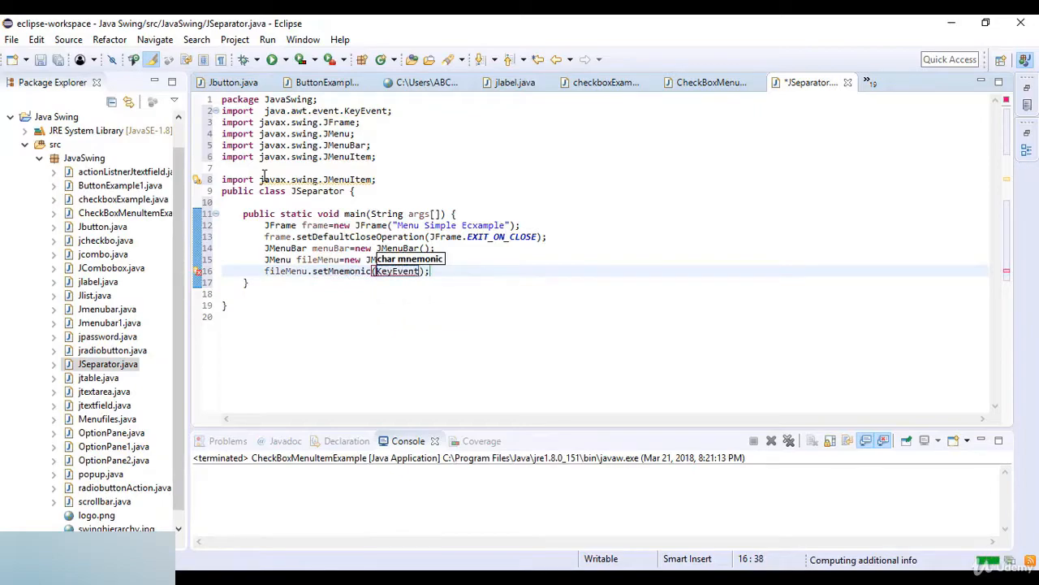
type(".VK")
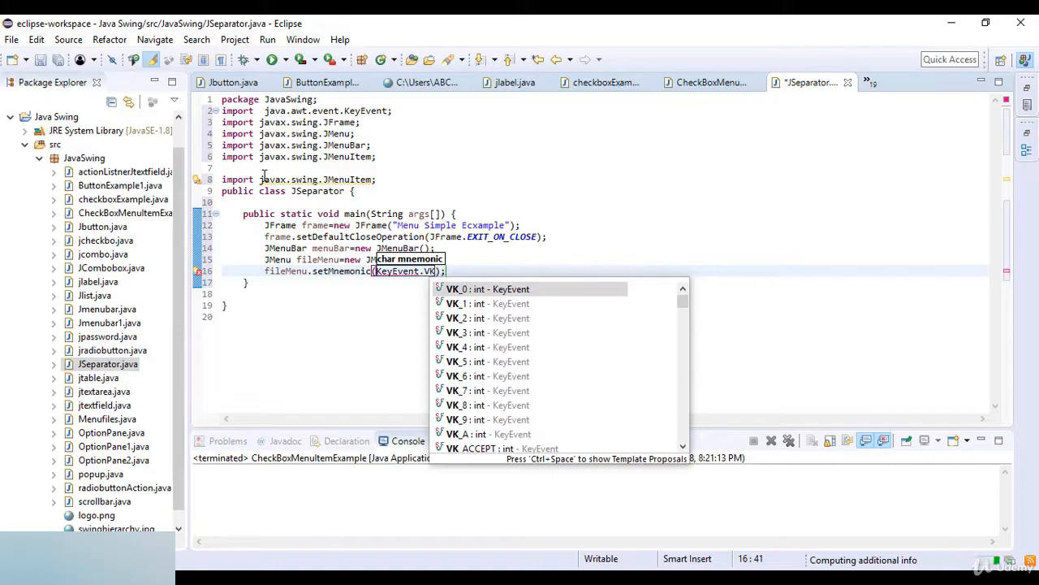
type(".")
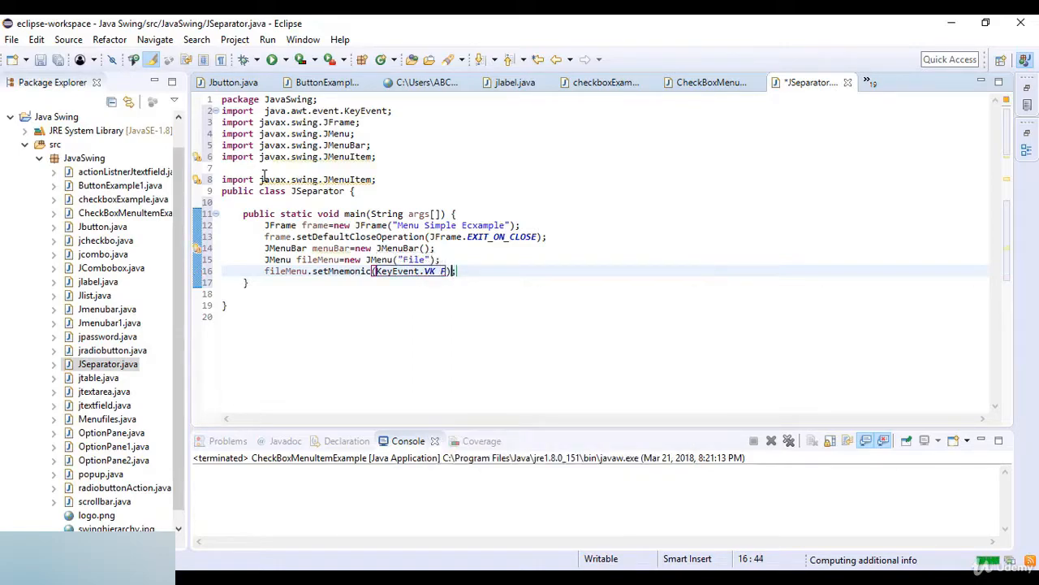
type("menu")
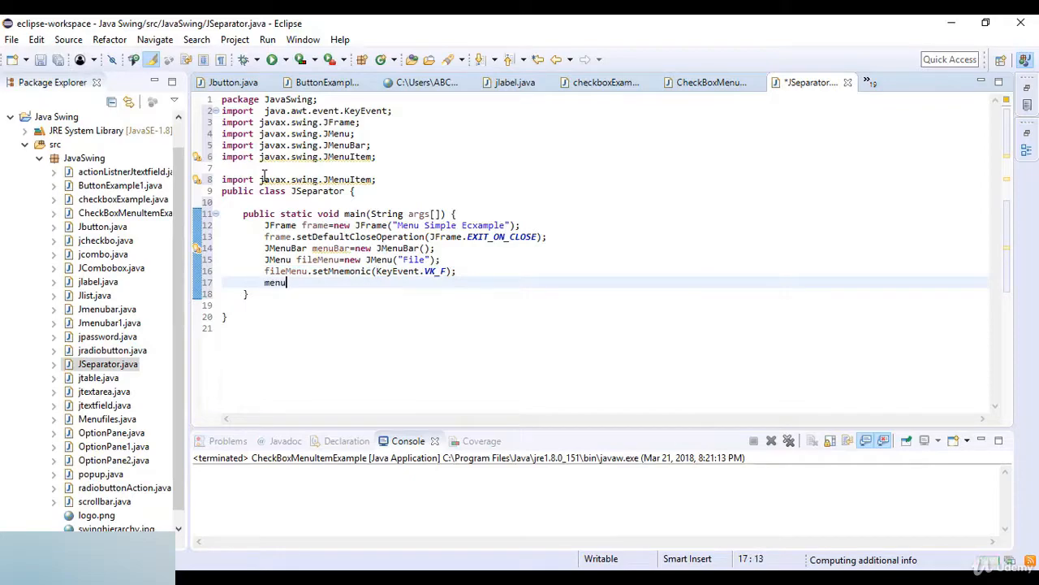
- Add fileMenu to menuBar with menuBar.add(fileMenu)
key("BackSpace")
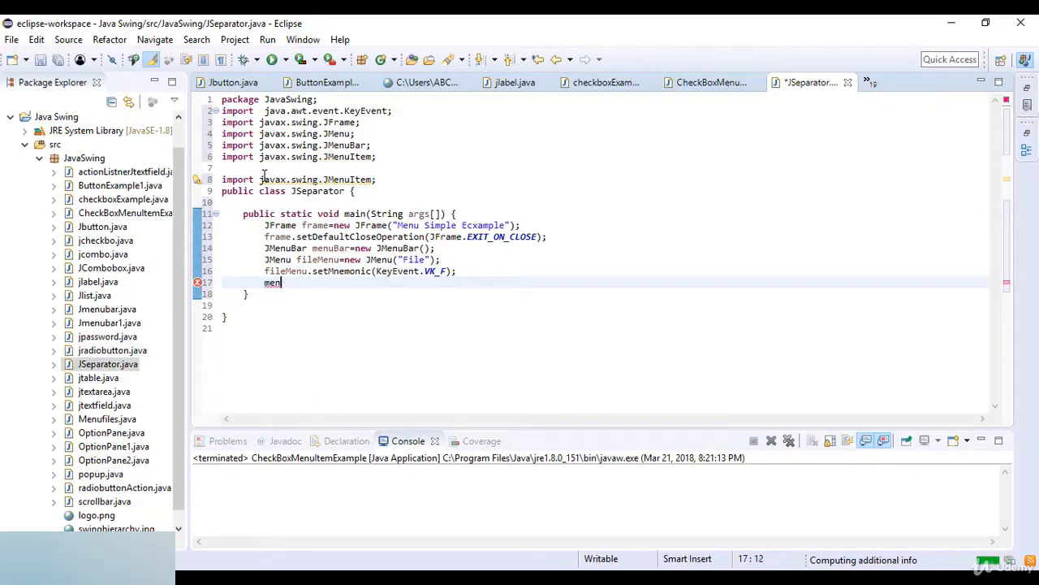
type("uBar")
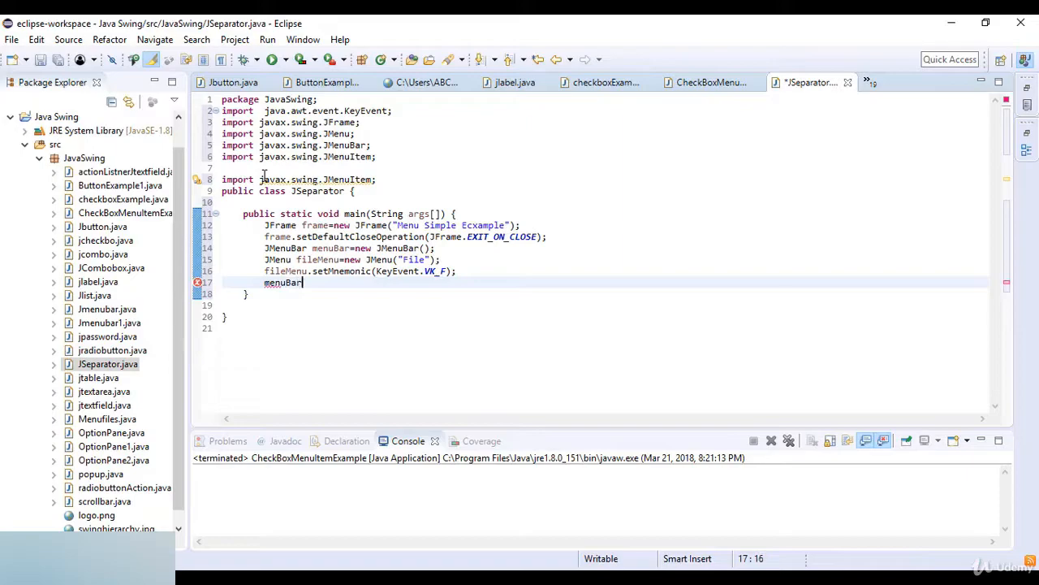
type(".add(fileMenu);")
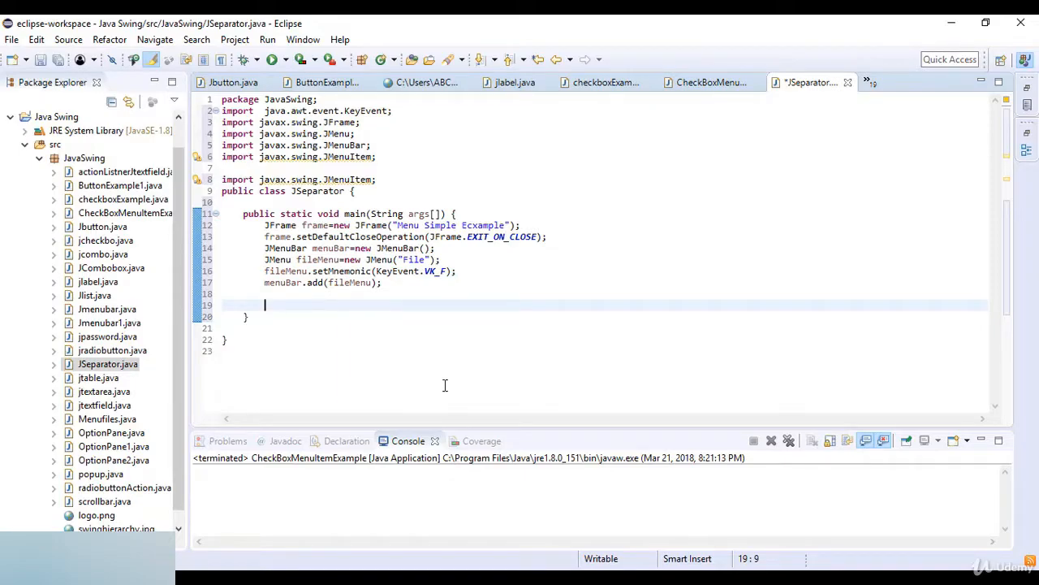
- Create a "New" JMenuItem newMenuItem with KeyEvent.VK_N and add it to fileMenu
type("J")
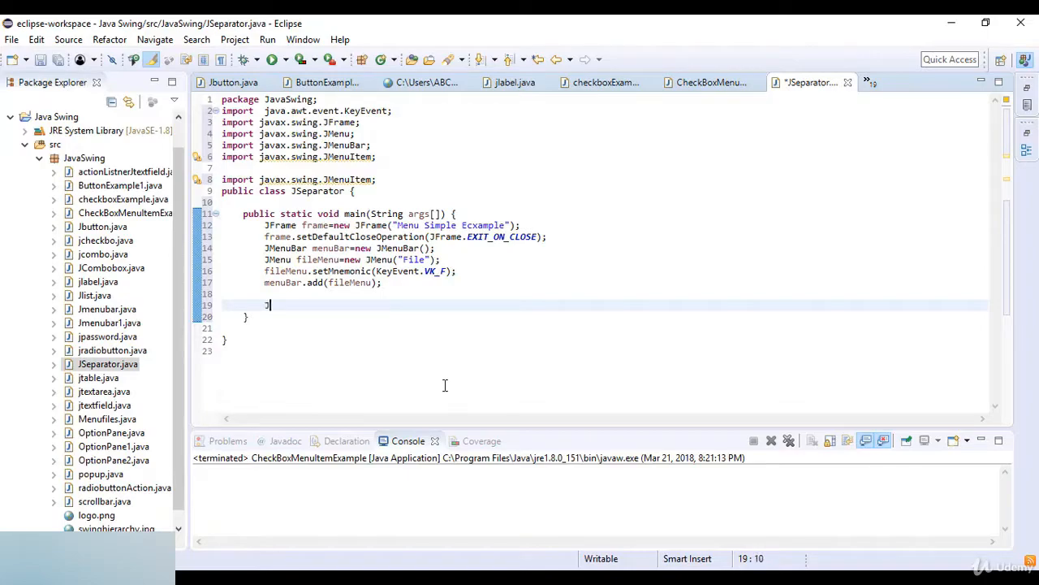
type("MenuItem n")
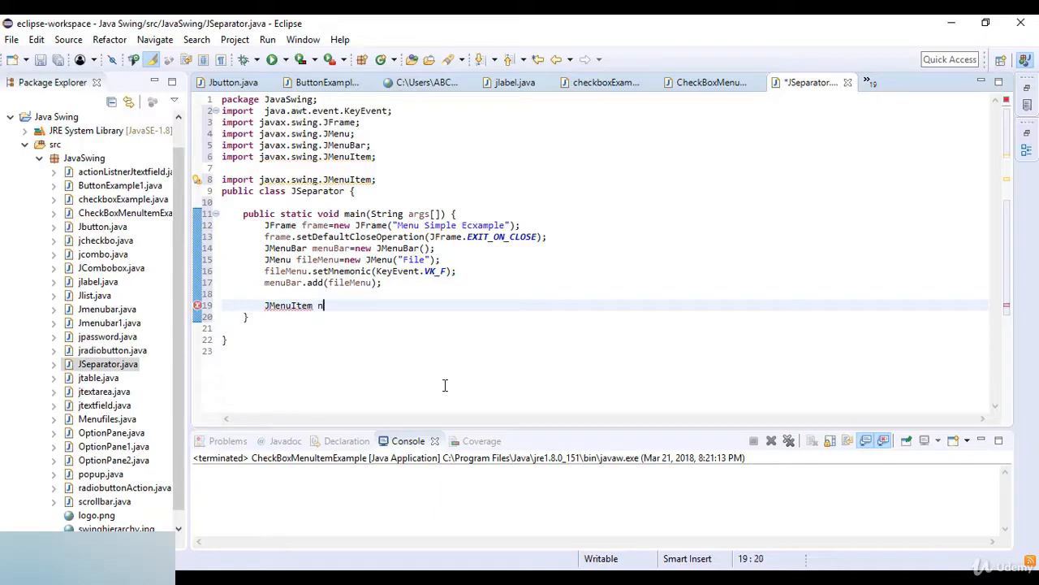
type("ewMenuItem")
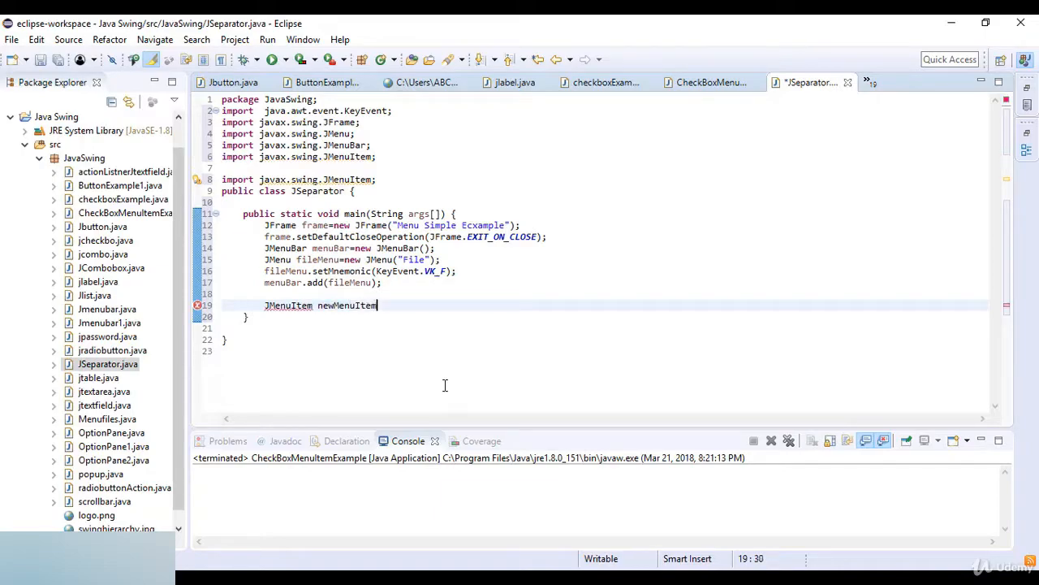
type("=new J")
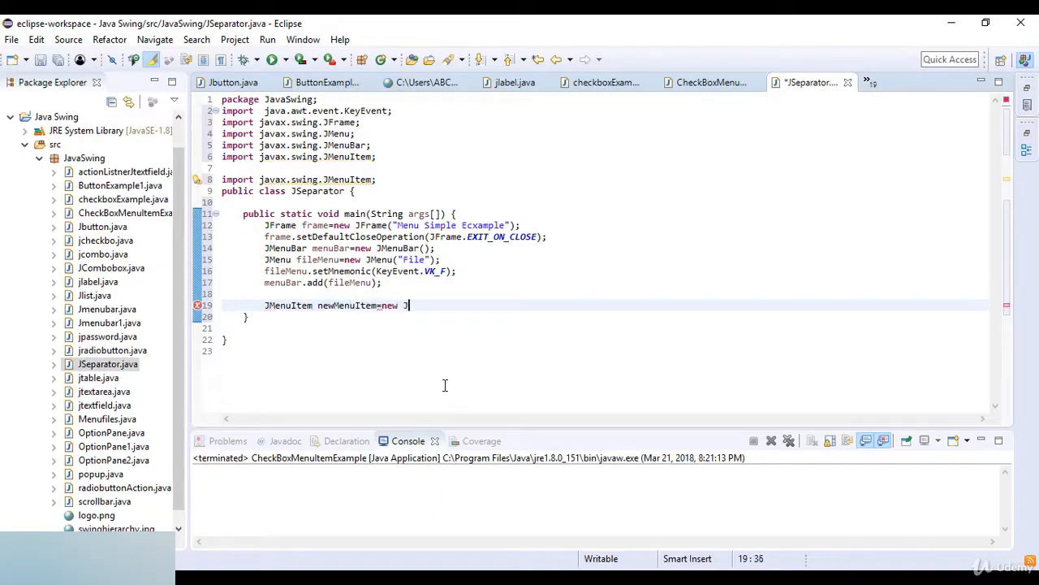
type("MenuItem()")
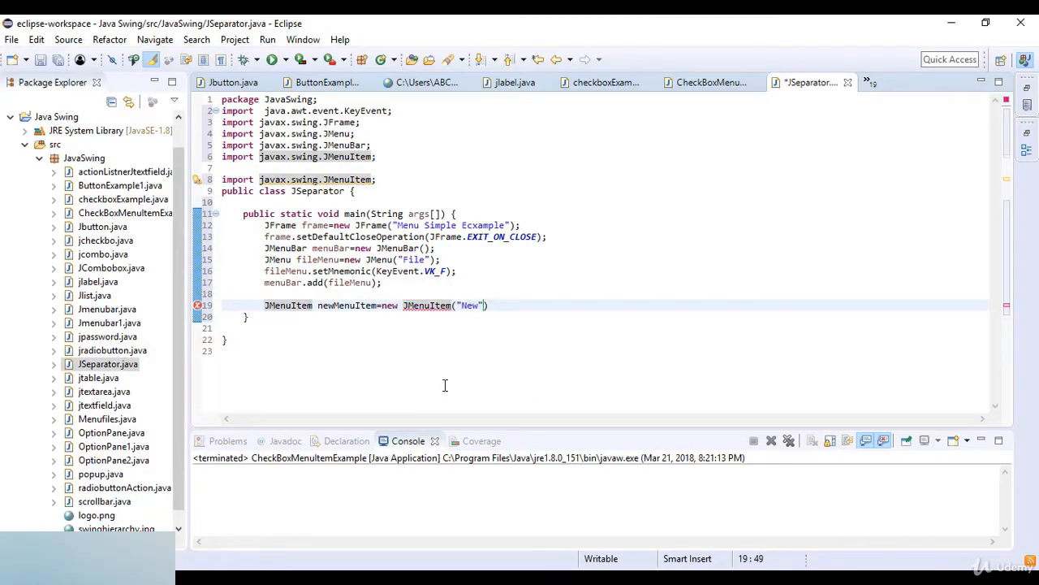
type(",Keu")
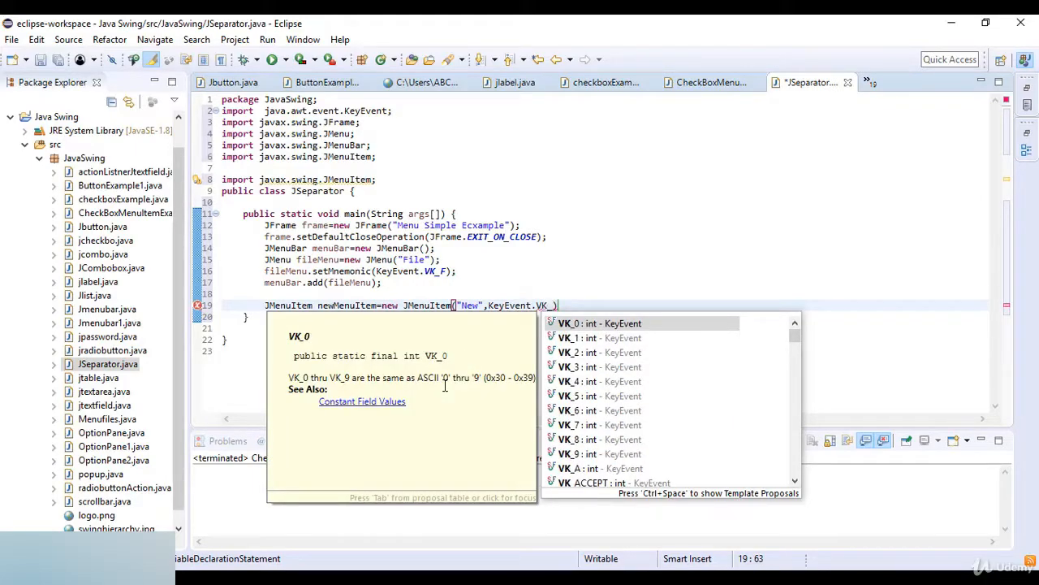
type("N")
type("fi")
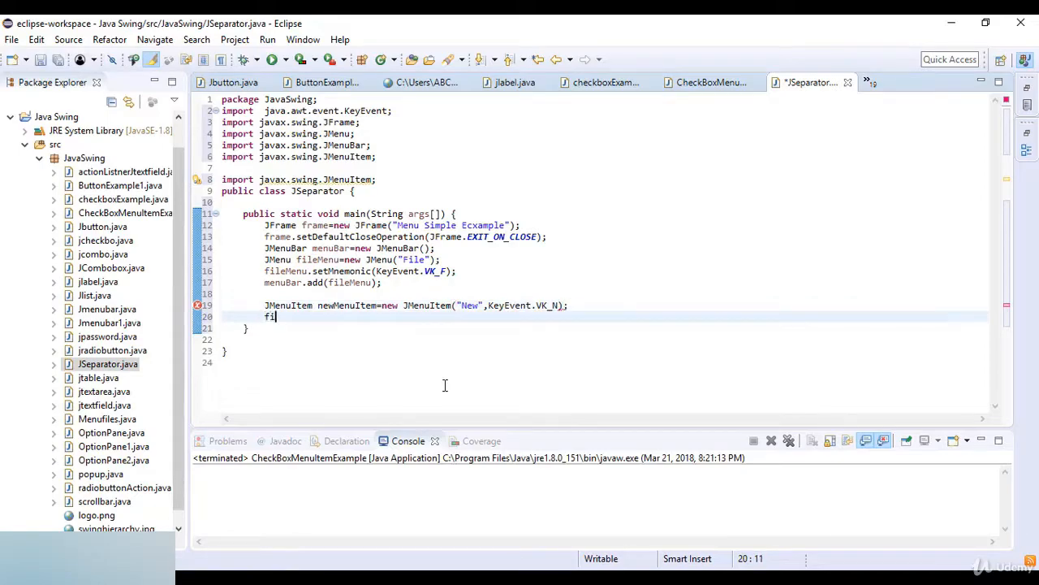
type("leMenu")
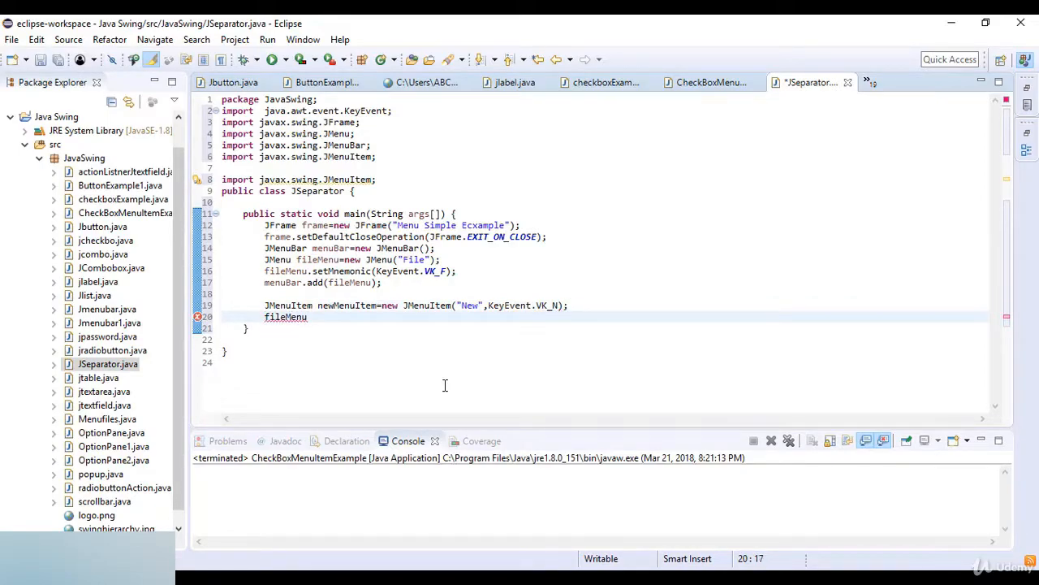
type(".add(newMenuItem);")
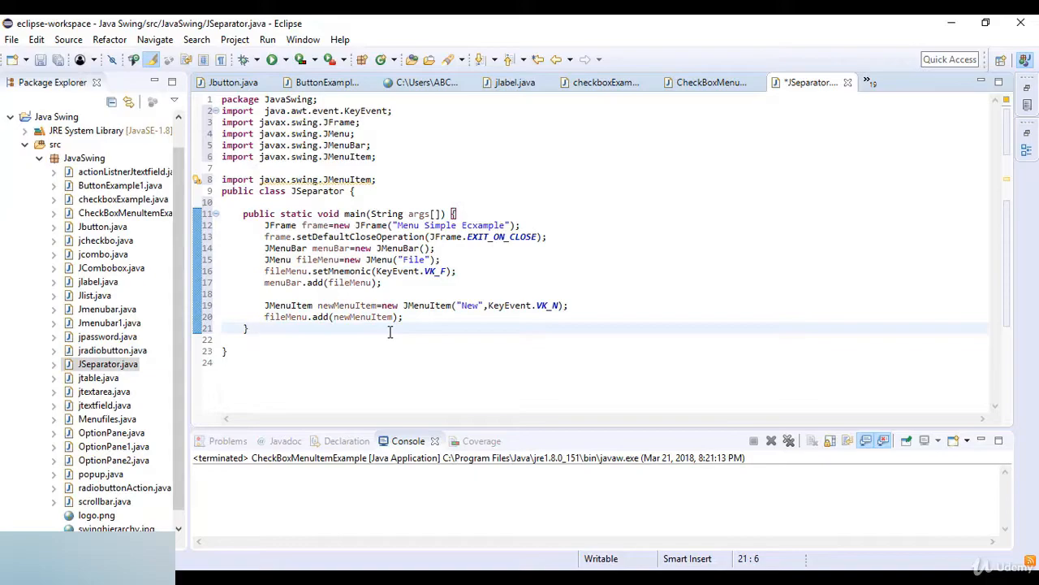
- Insert fileMenu.addSeparator() after the New item's add call, followed by blank lines
left_click(403, 317)
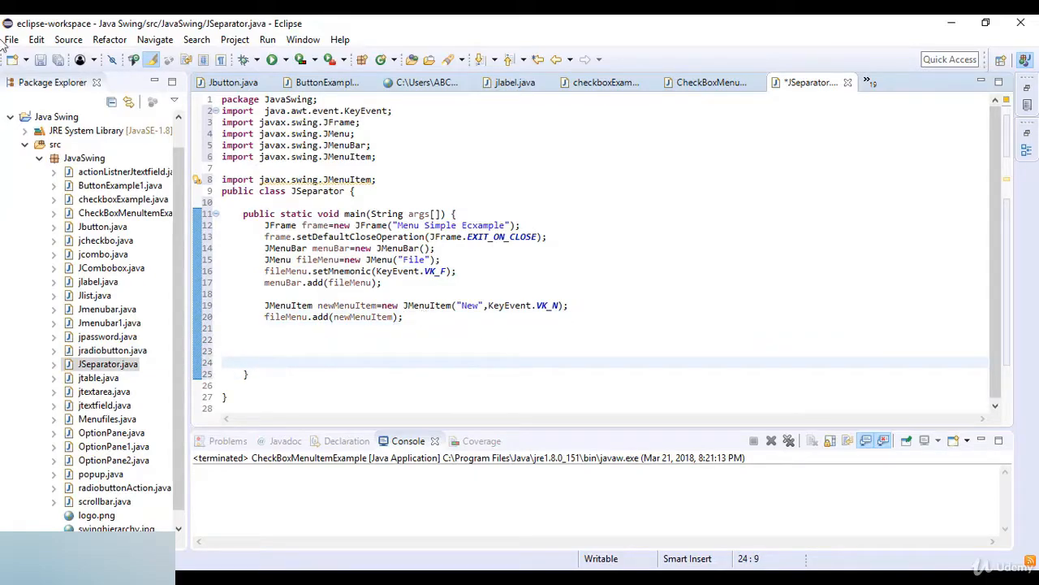
left_click(11, 39)
type("fileMenu")
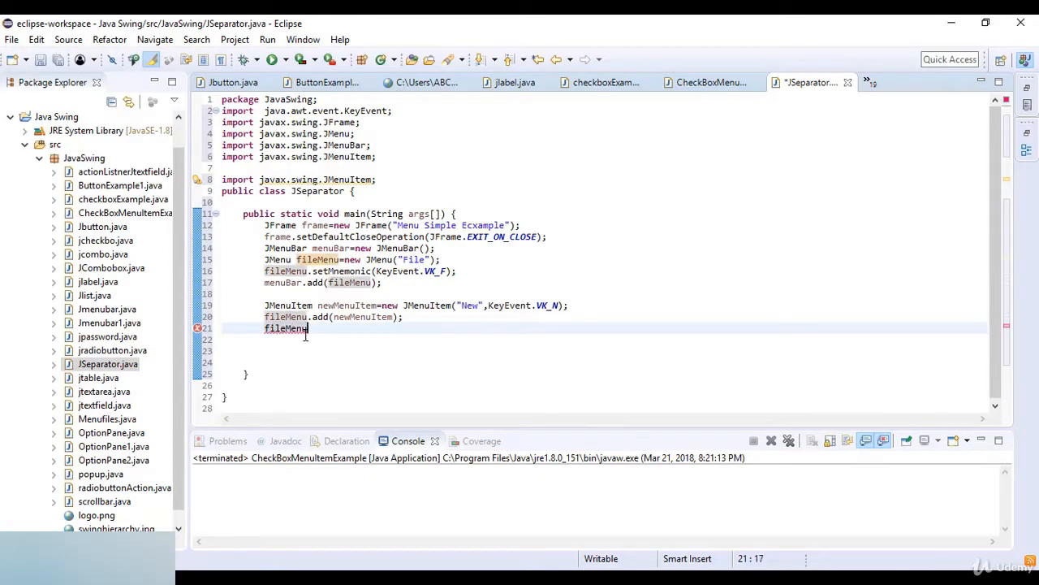
type(".addSeparator();")
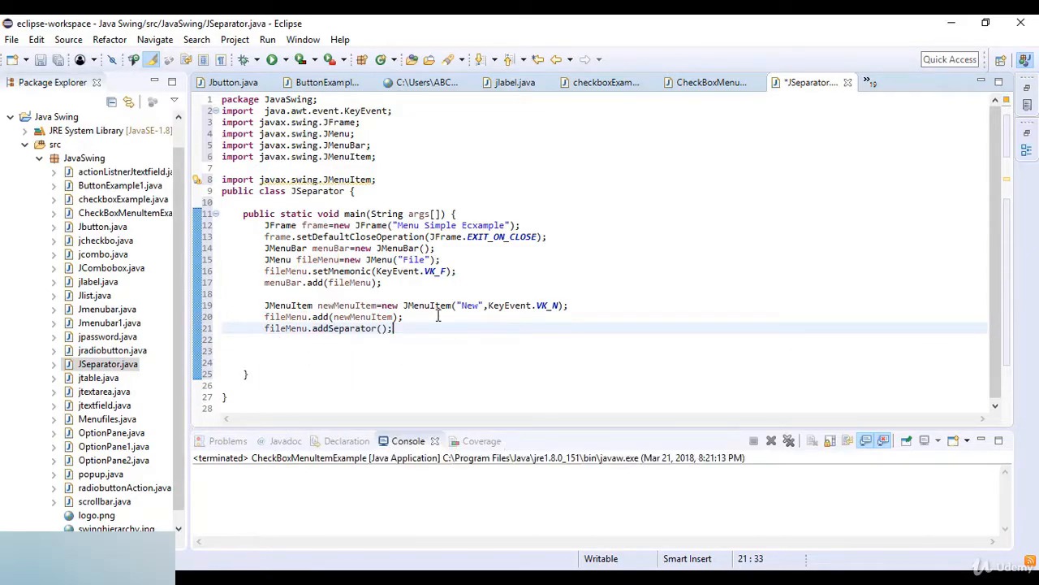
key("Enter")
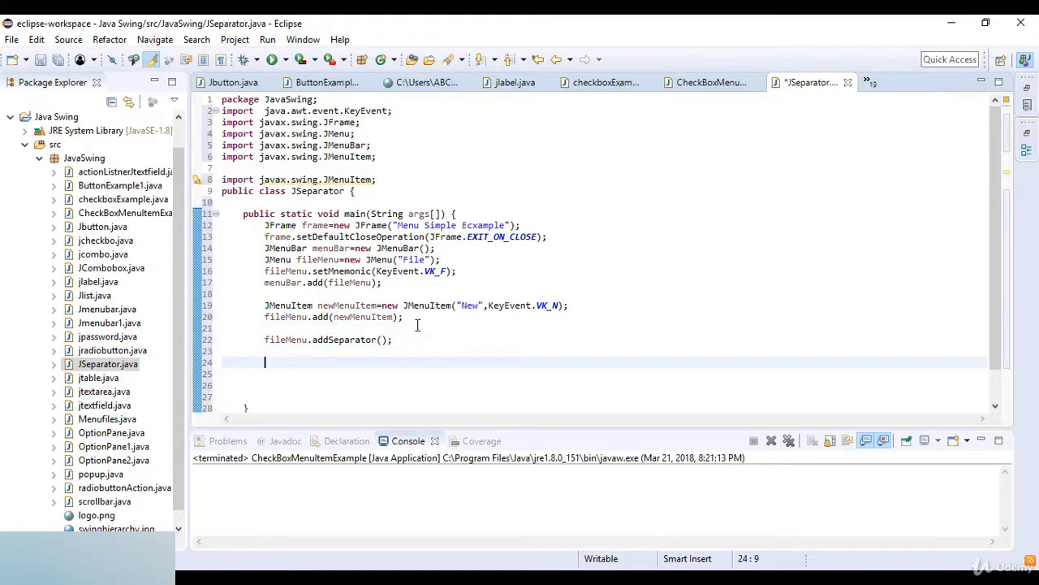
- Create a "Save" JMenuItem saveMenuItem with KeyEvent.VK_S and add it to fileMenu
type("JMenuItem")
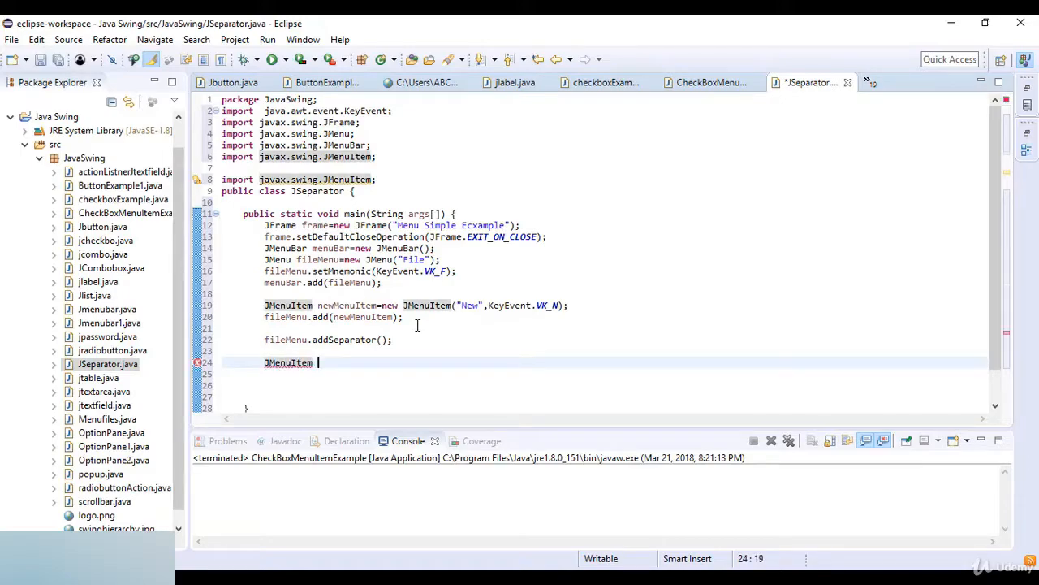
type("saveMenu")
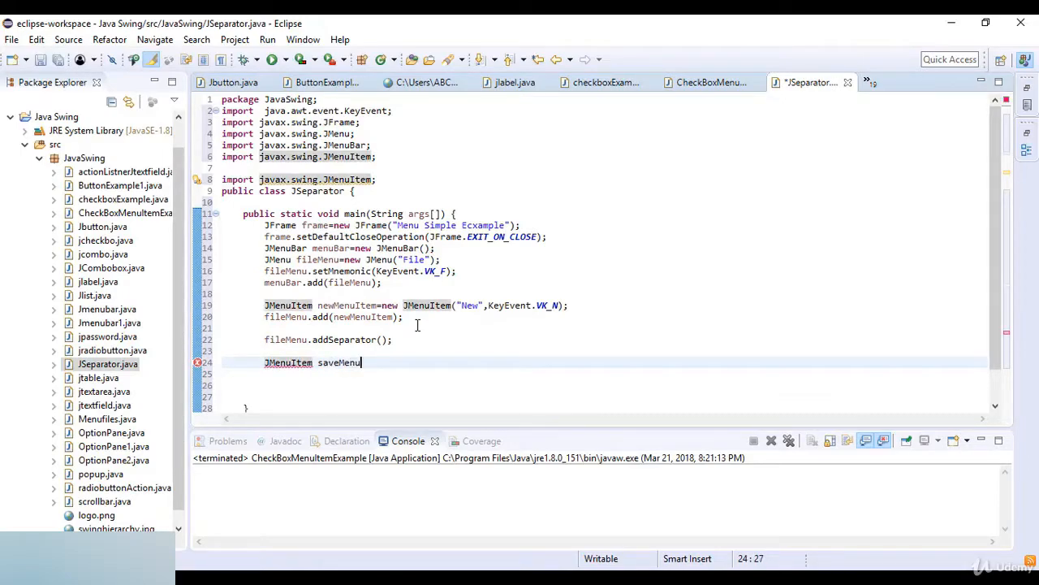
type("Item=new")
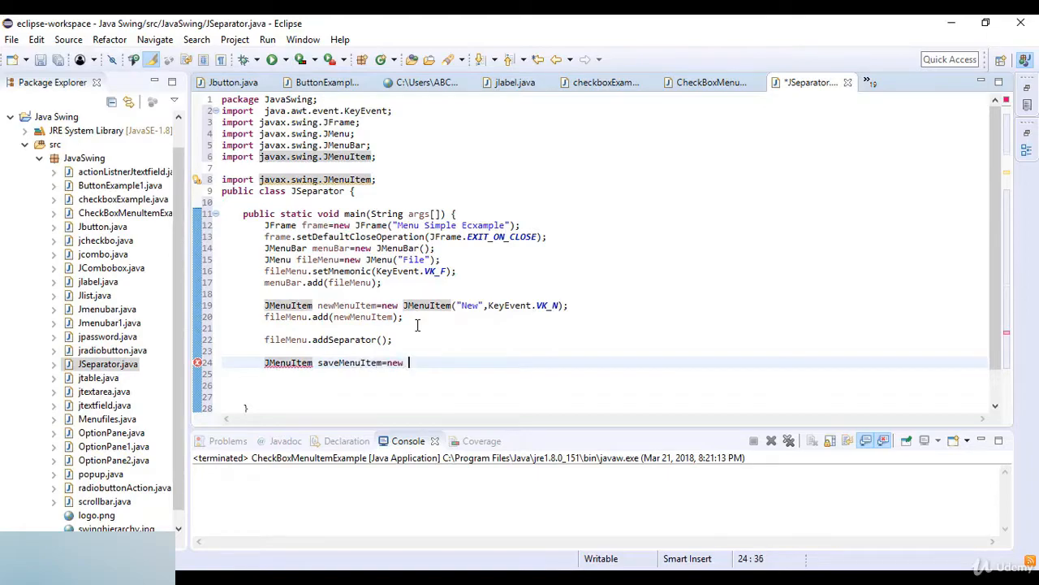
type("JMenuIte")
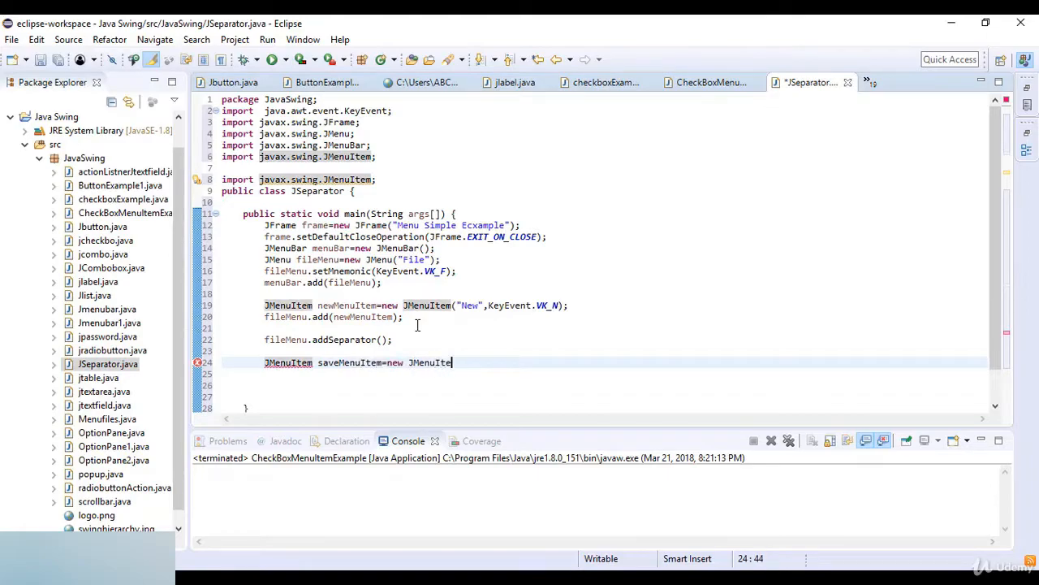
type("();")
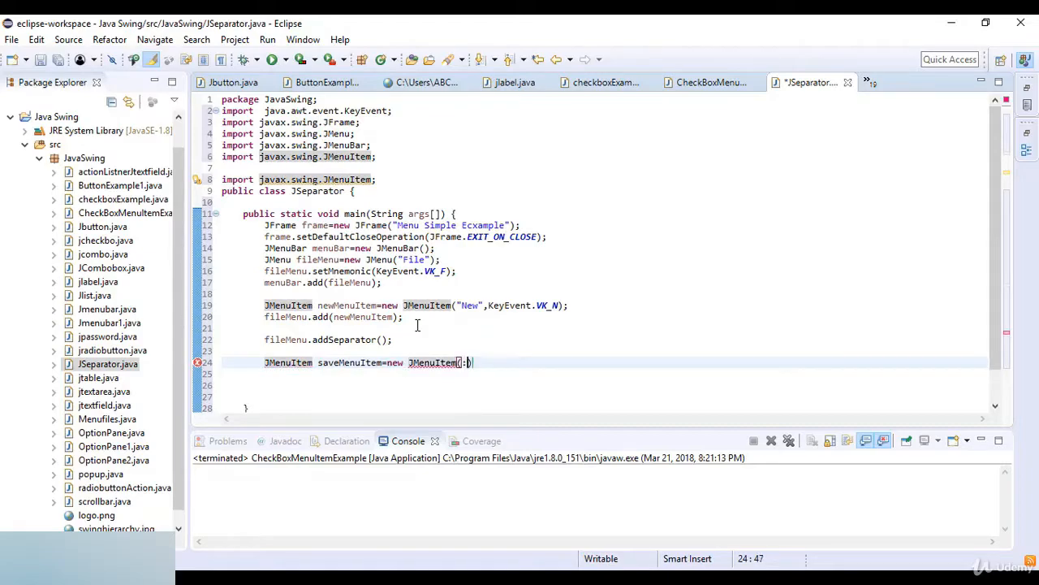
type("\"s")
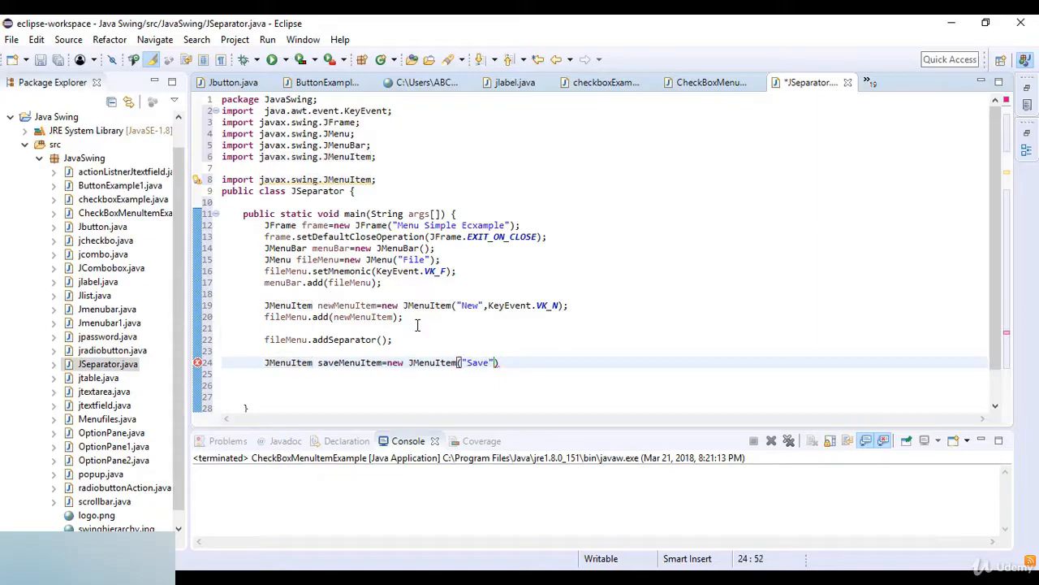
type(",Key")
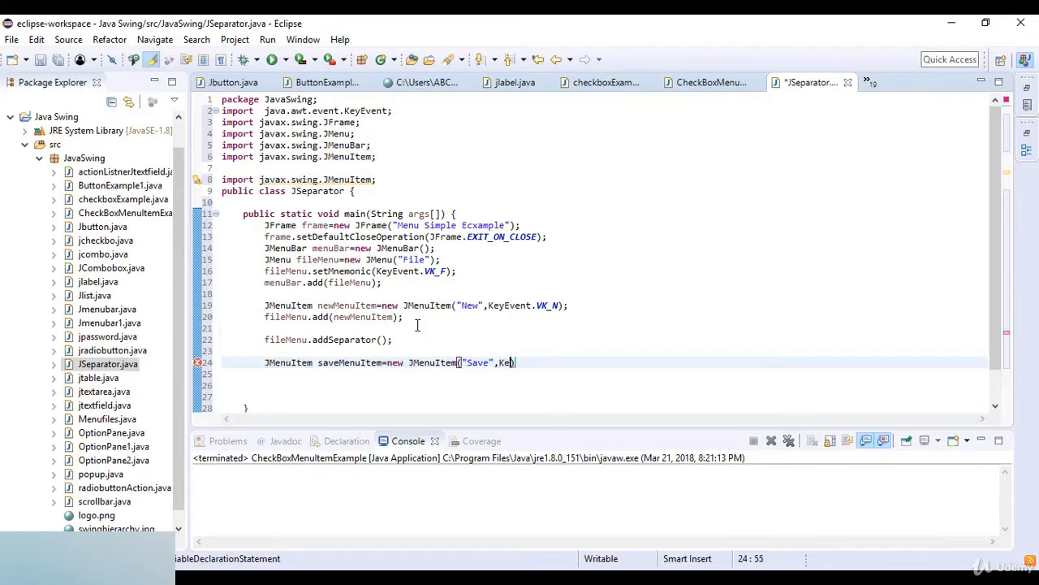
type("y")
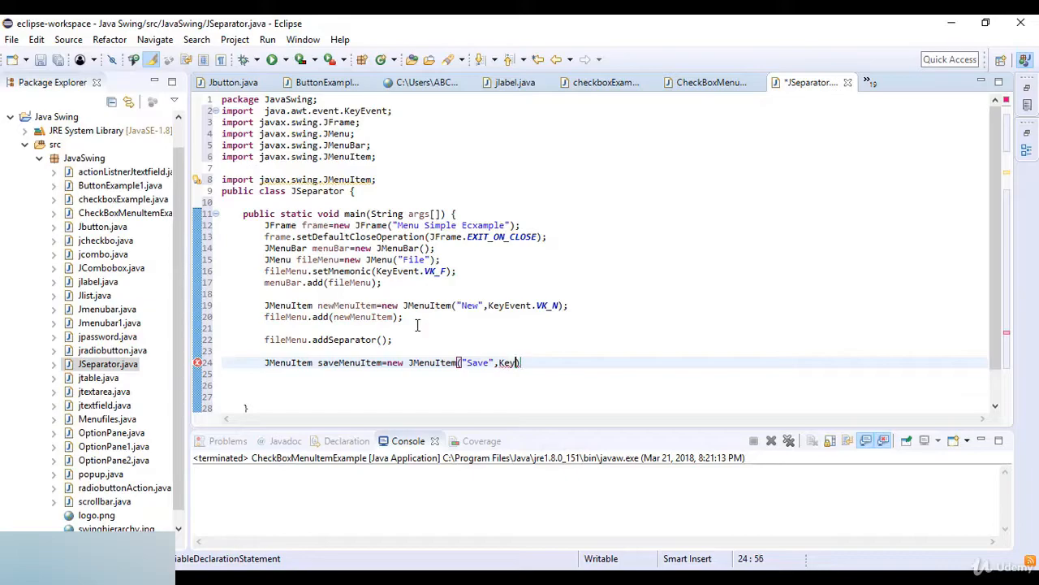
type("Event)")
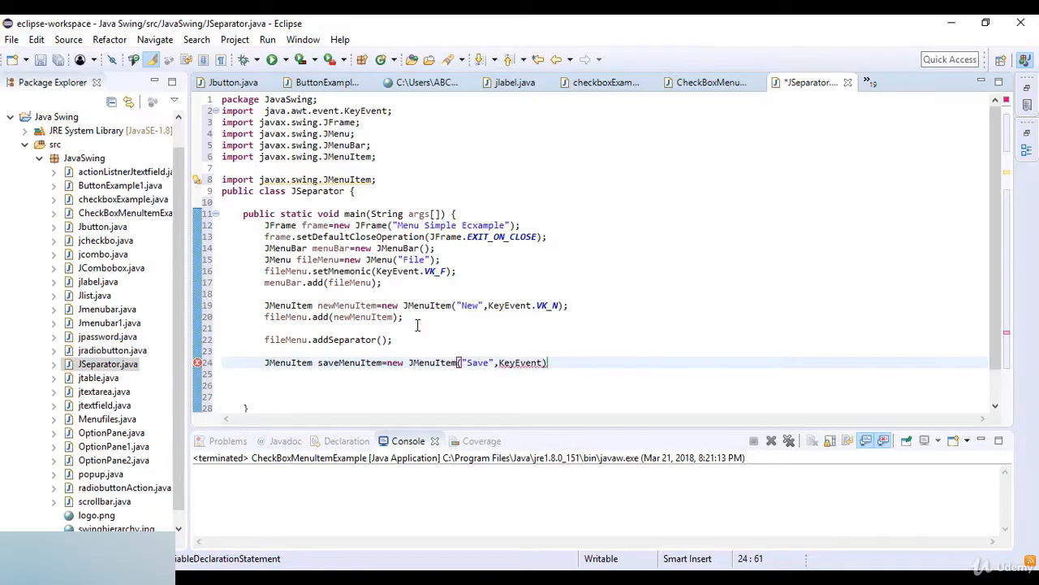
type(".VK_")
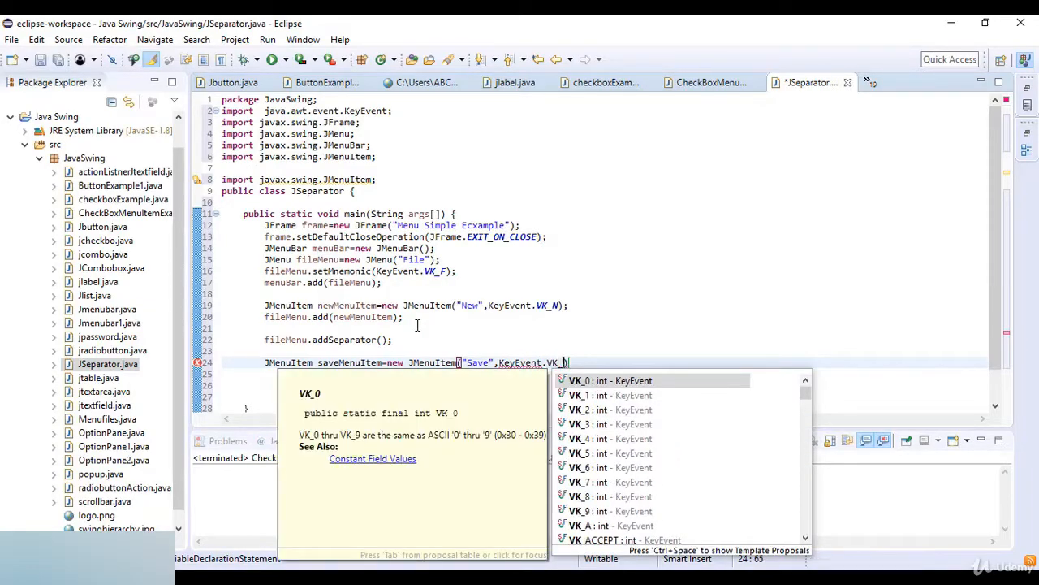
type("S")
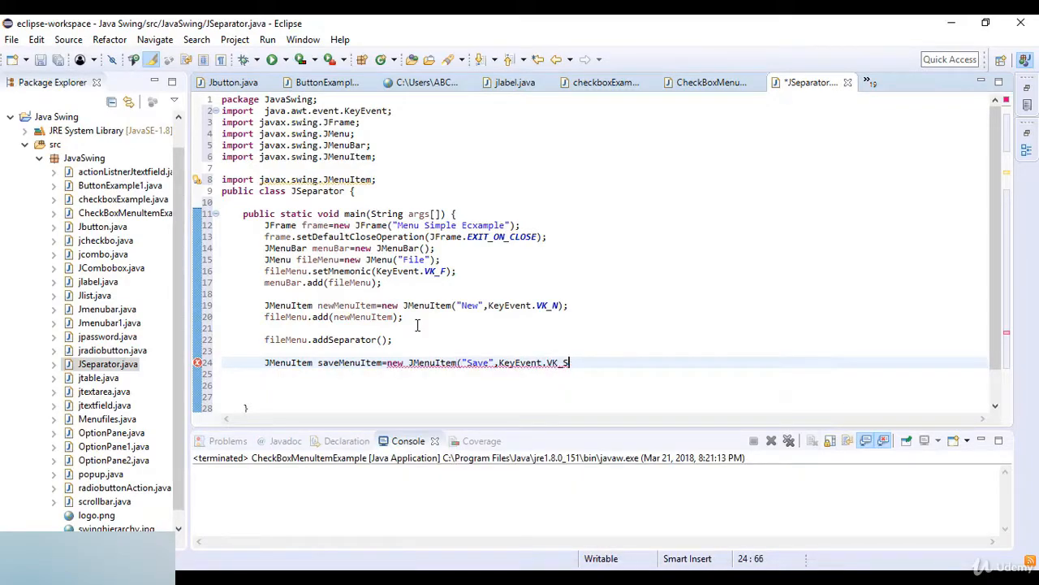
type(");")
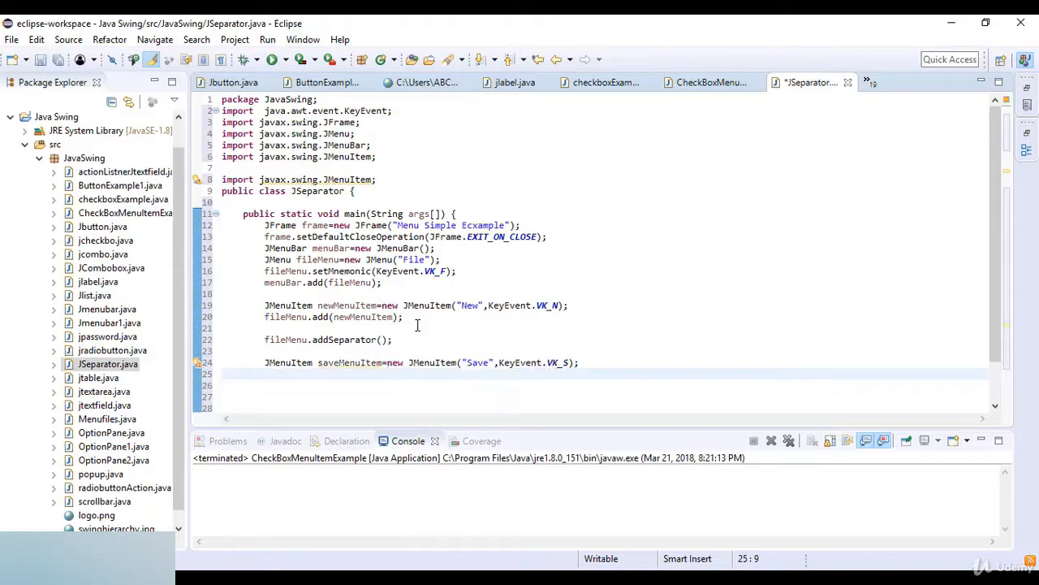
type("fileMenu.add(saveMenuItem)")
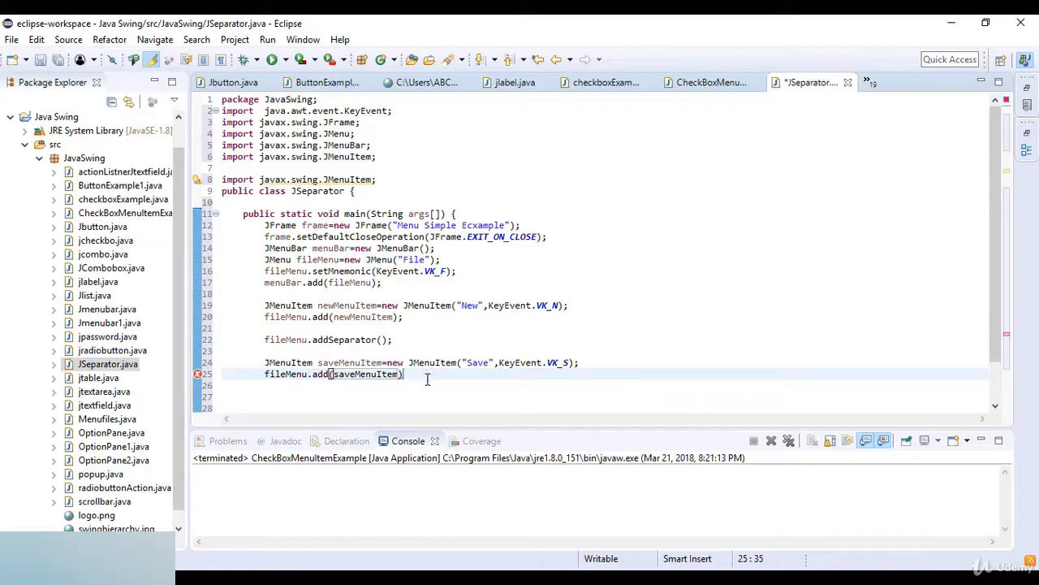
key("enter")
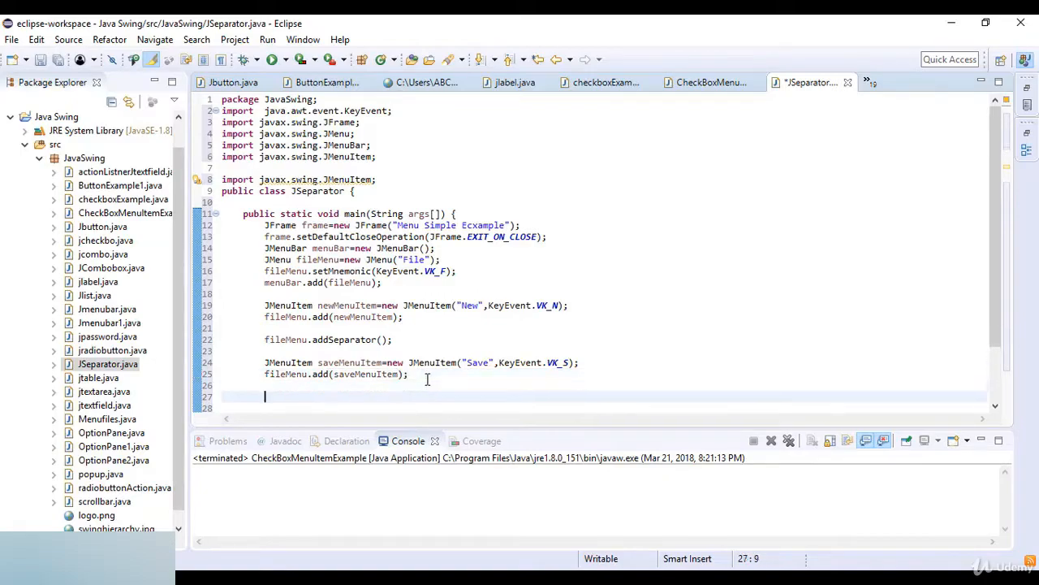
- Give the frame menuBar, size 350 by 250 and setVisible(true), fixing the menuBar name
type("frame.s")
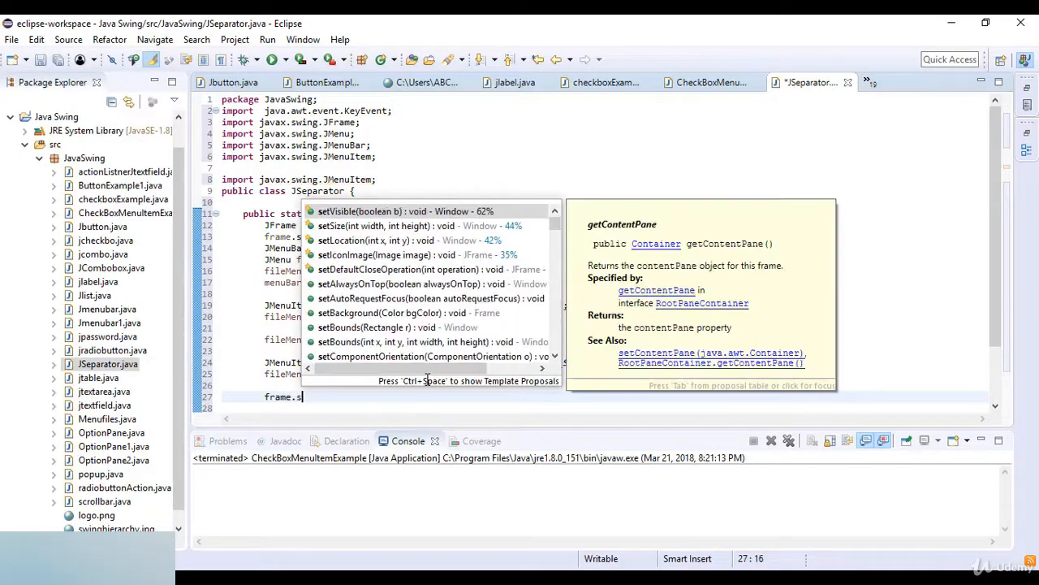
type("et")
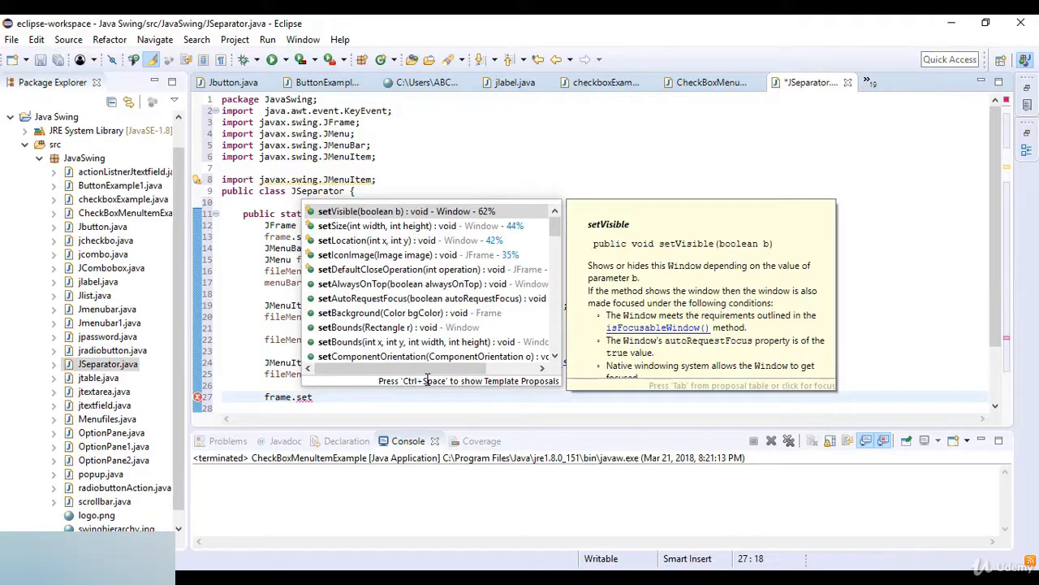
type("JMenuBar(menubar);")
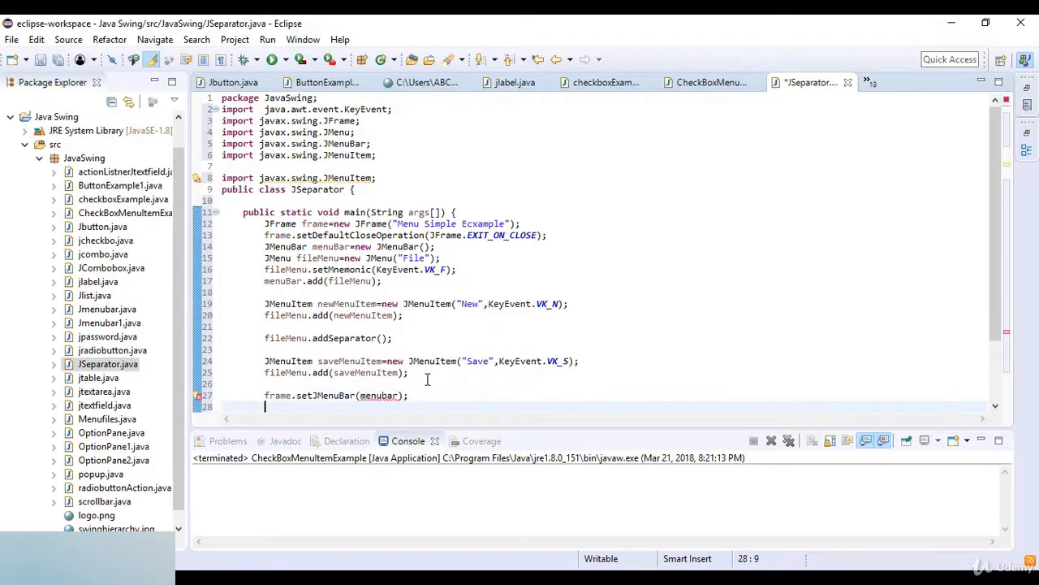
type("frame.setSize(width, height);")
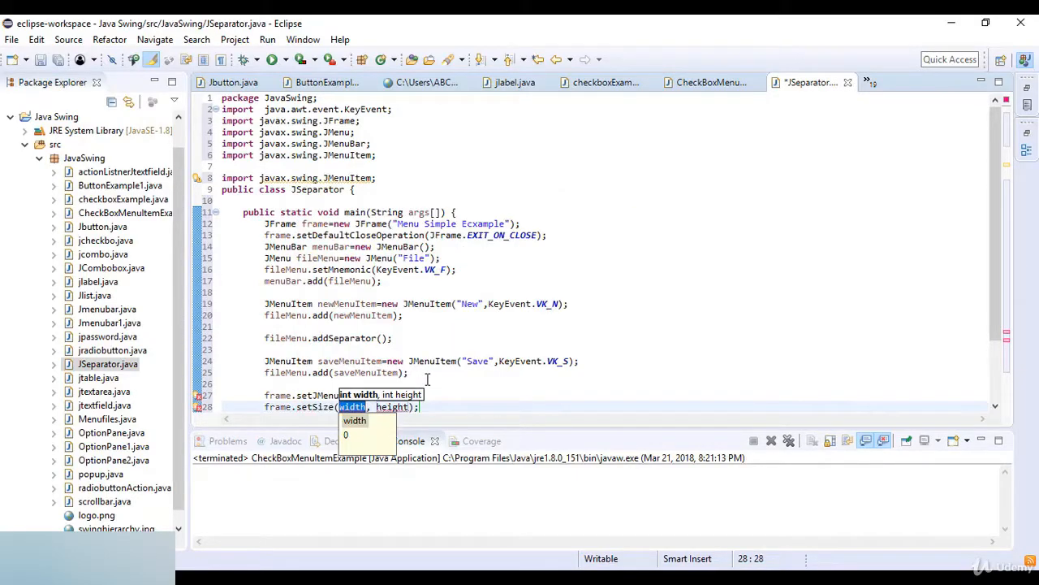
type("350,")
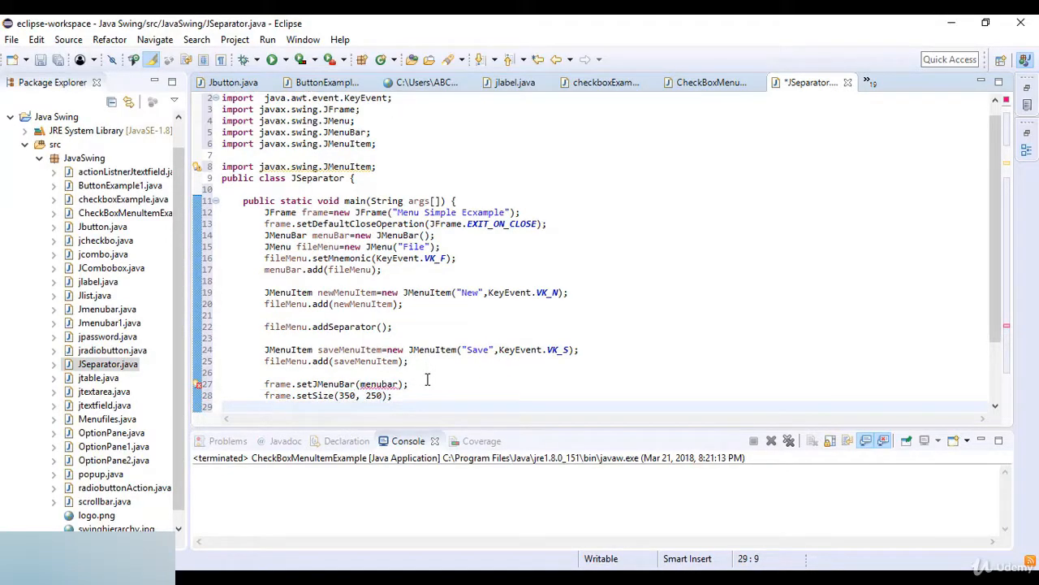
type("frame.")
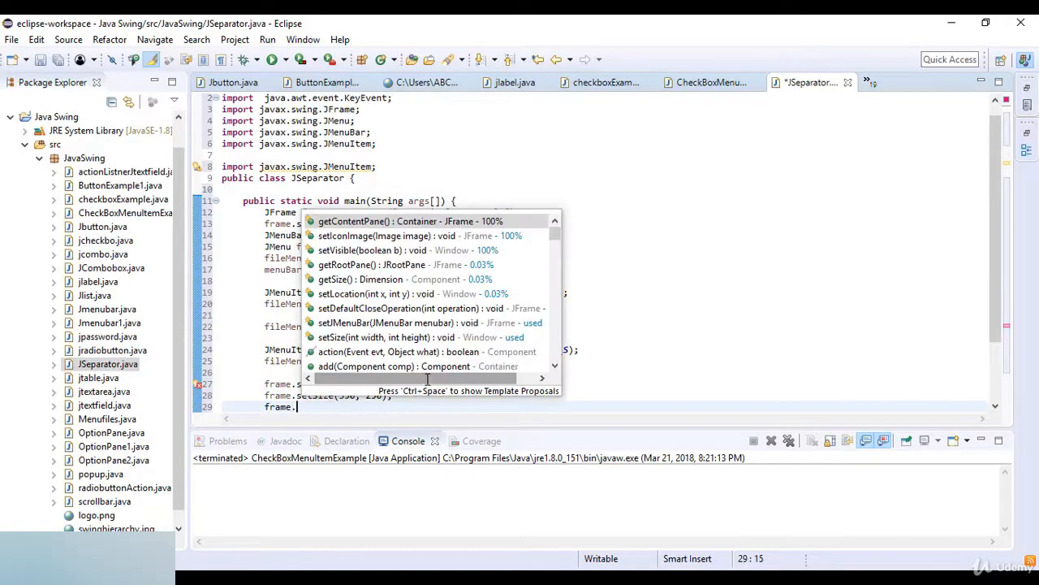
type("vis")
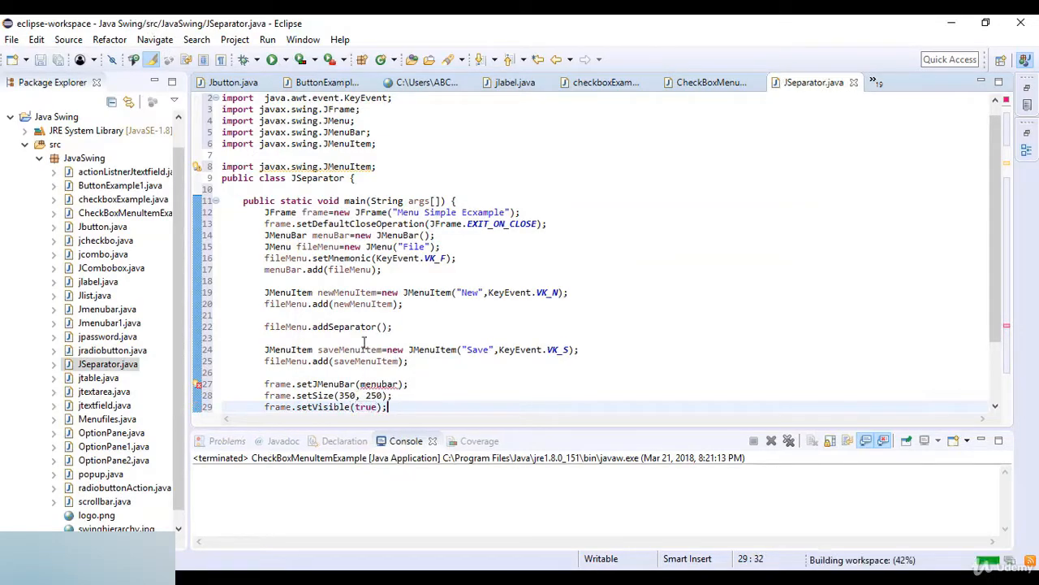
double_click(378, 384)
type("B")
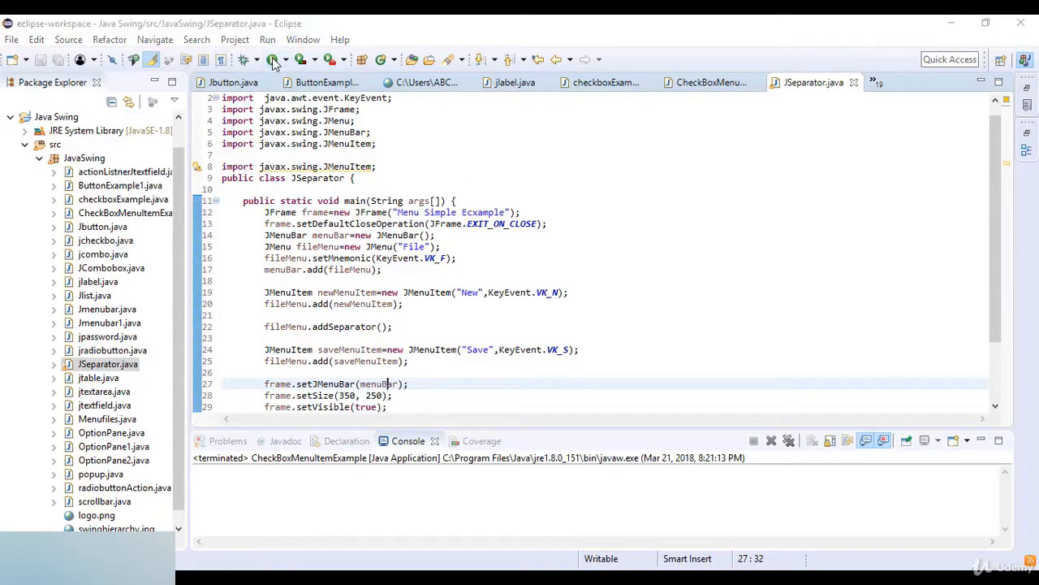
- Run JSeparator and open the File menu in the launched window to show New and Save
left_click(272, 59)
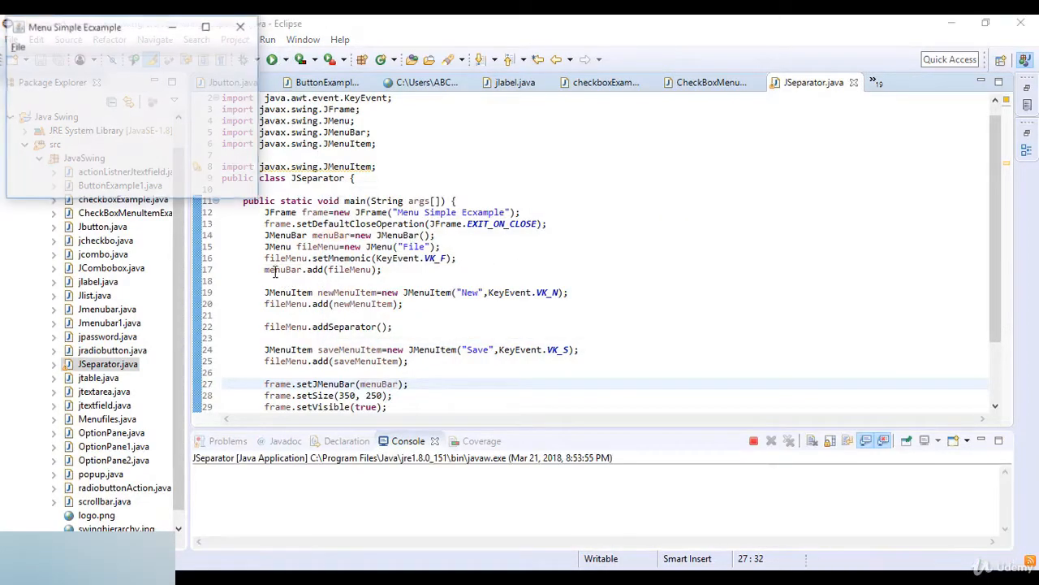
left_click(16, 46)
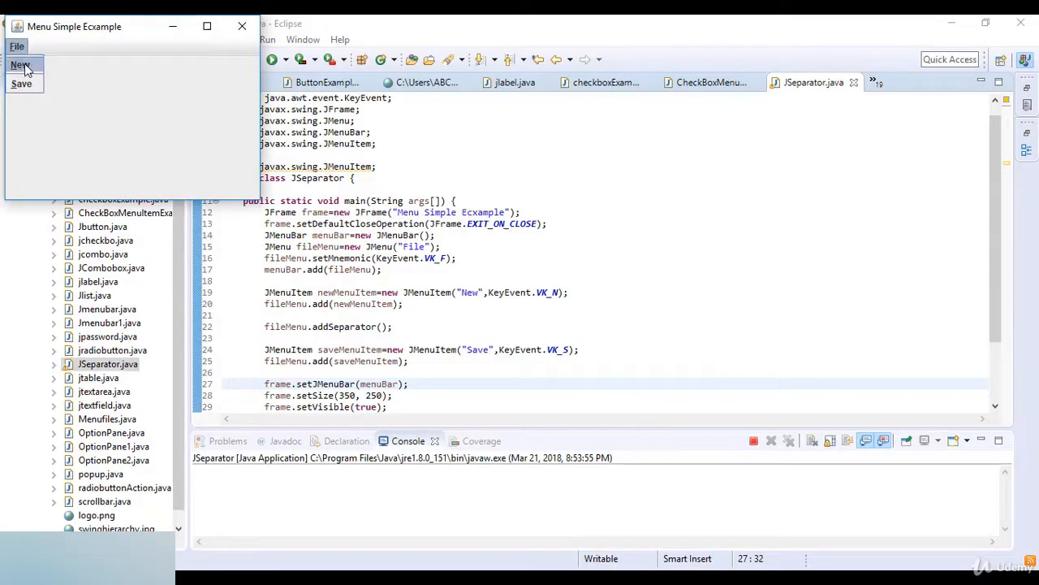
mouse_move(20, 83)
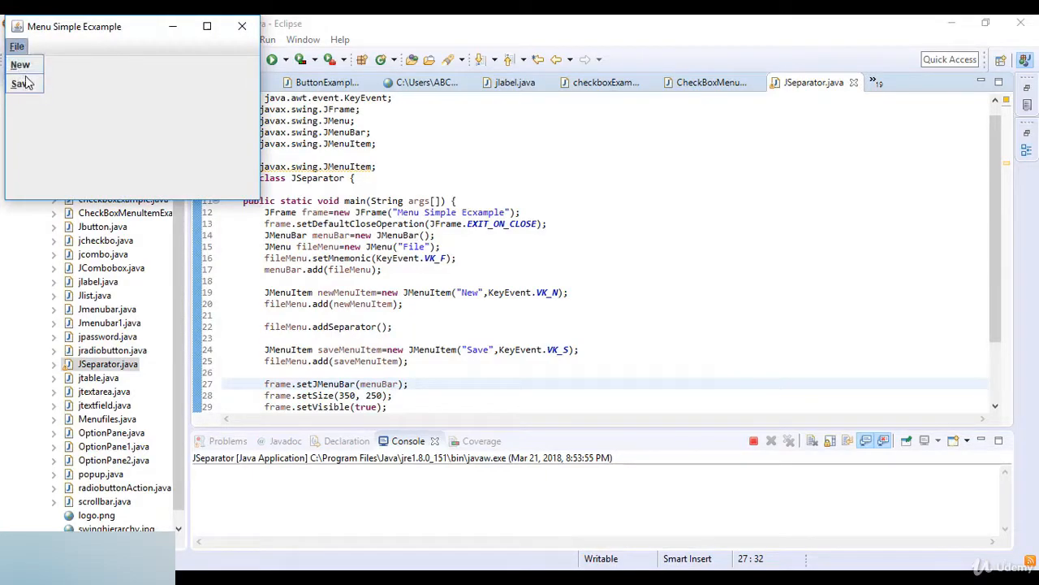